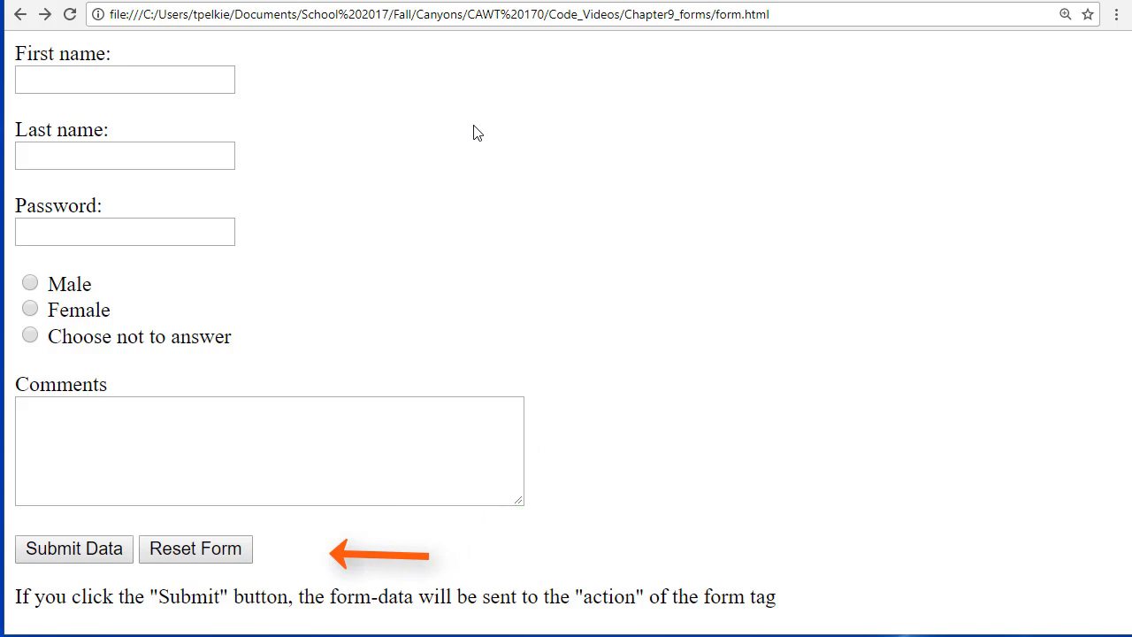
View the form page's HTML source to see the three gender radio inputs.
key("ctrl+u")
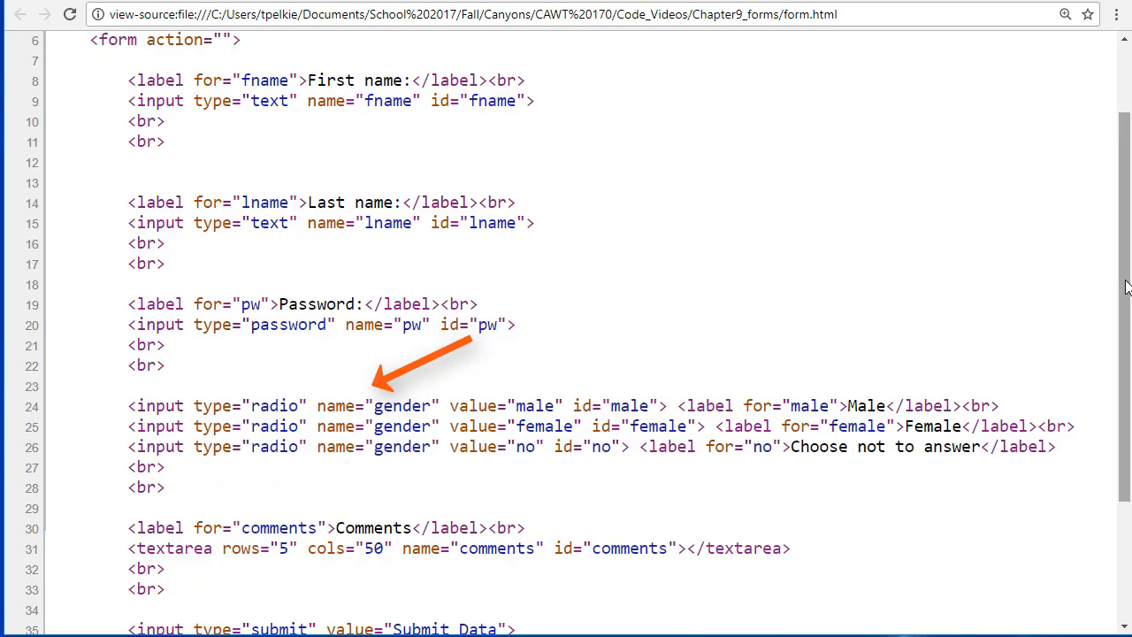
Scroll through the source to the submit and reset inputs, then return to the form.
scroll("down", 3)
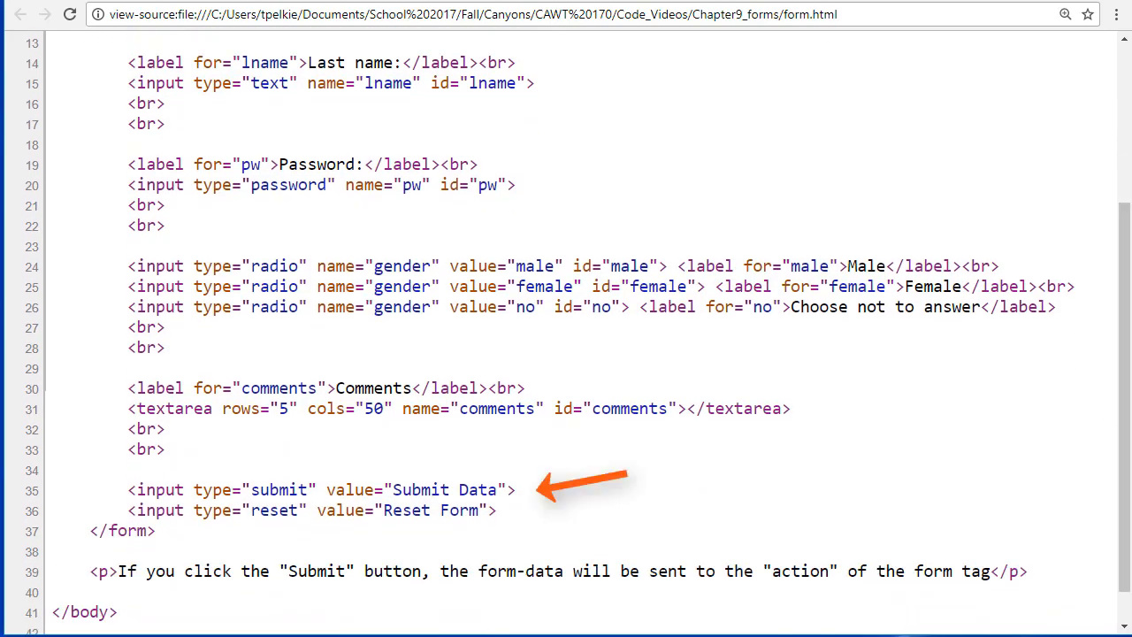
mouse_move(1044, 503)
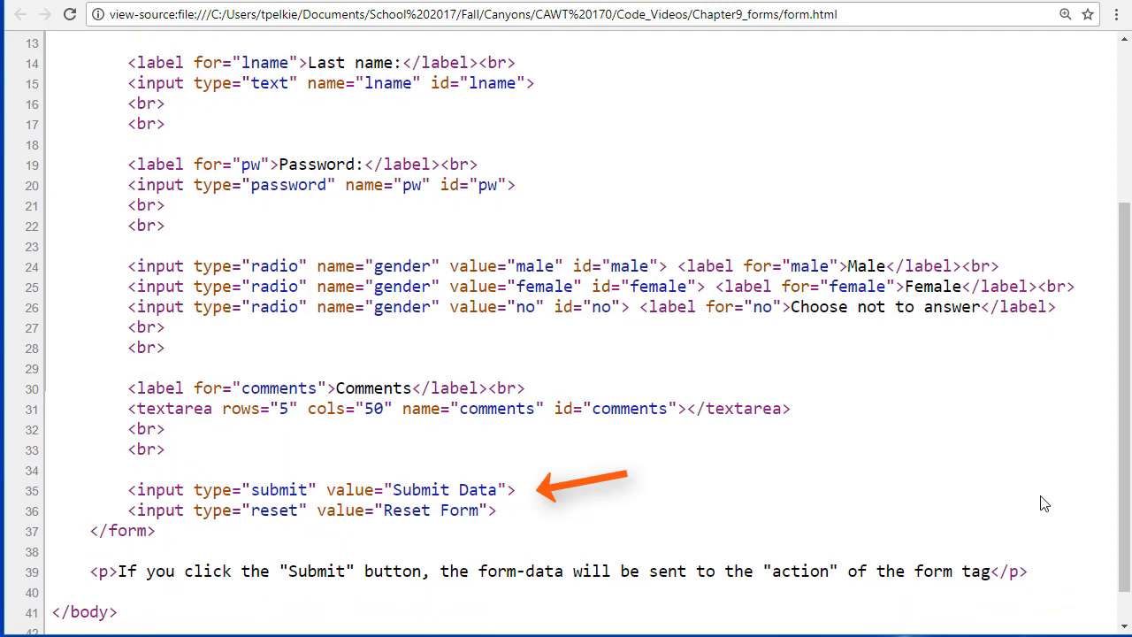
scroll("up", 3)
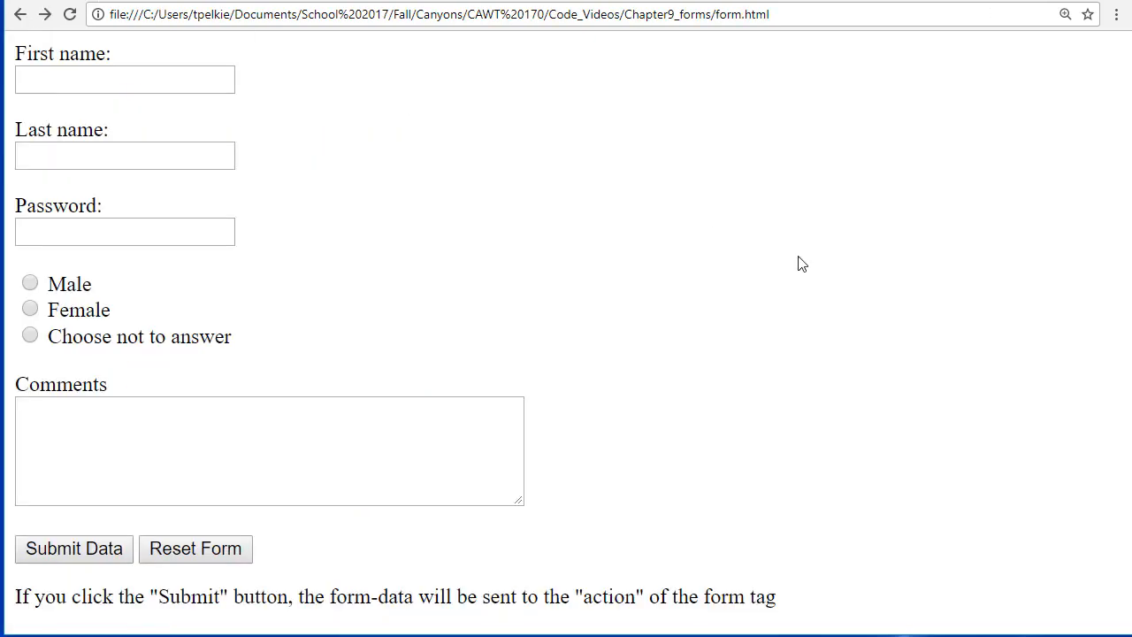
mouse_move(93, 104)
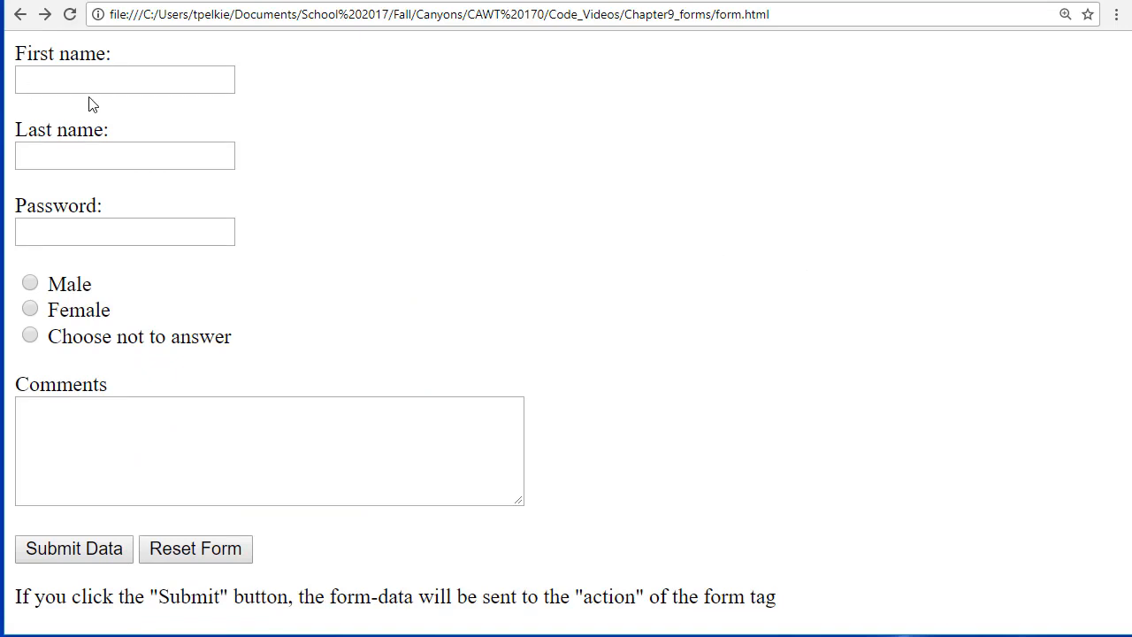
type("Teresa")
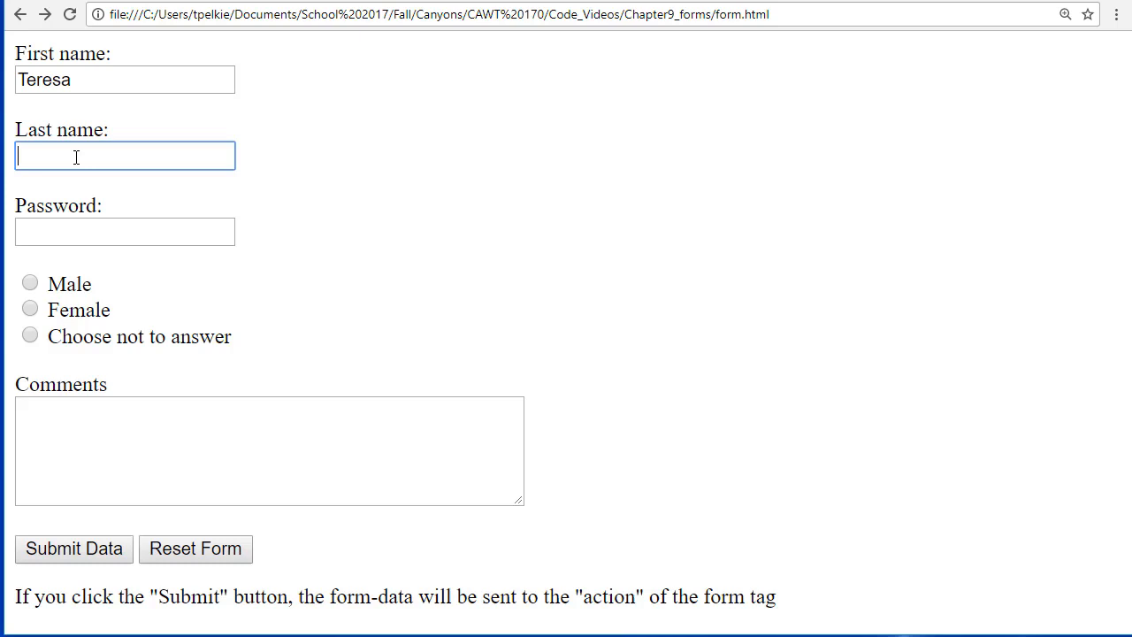
type("Pelkie")
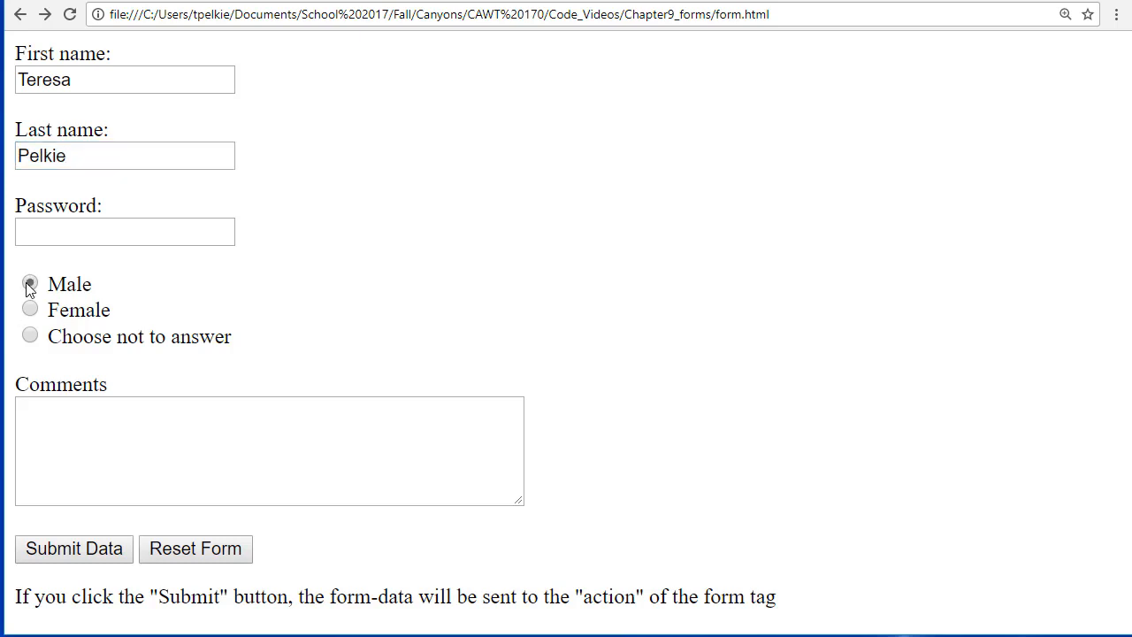
left_click(29, 283)
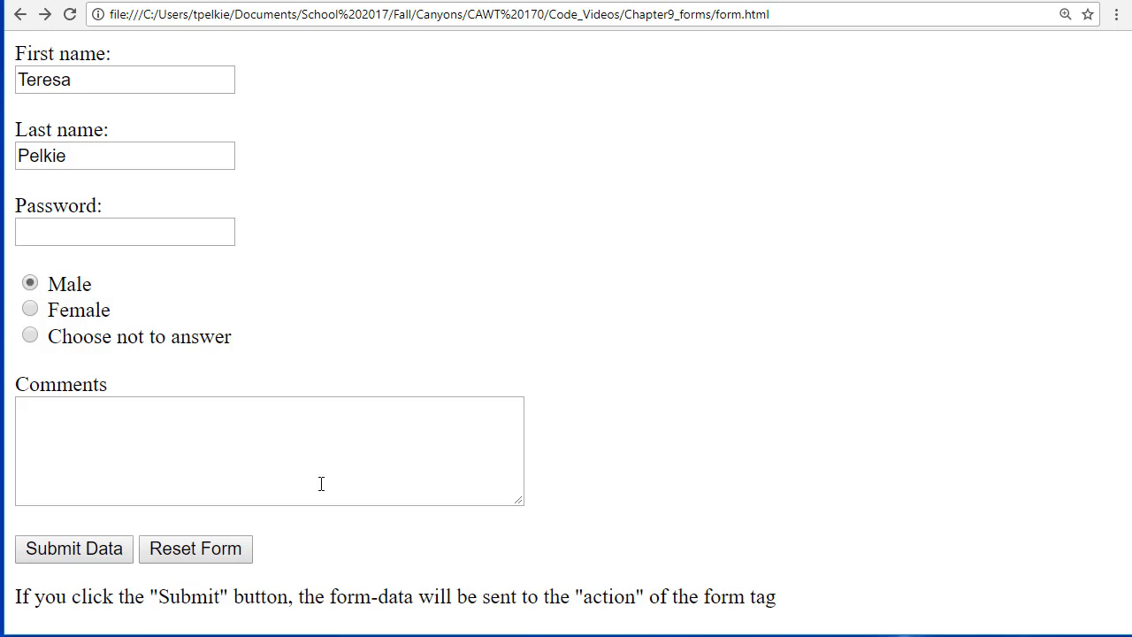
left_click(75, 548)
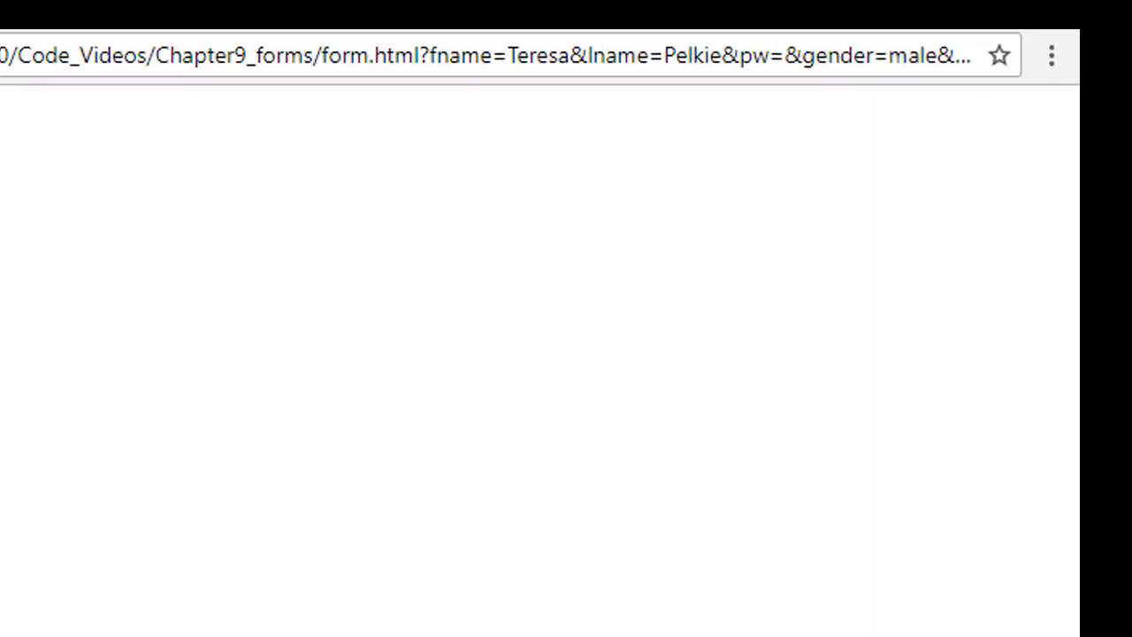
mouse_move(478, 69)
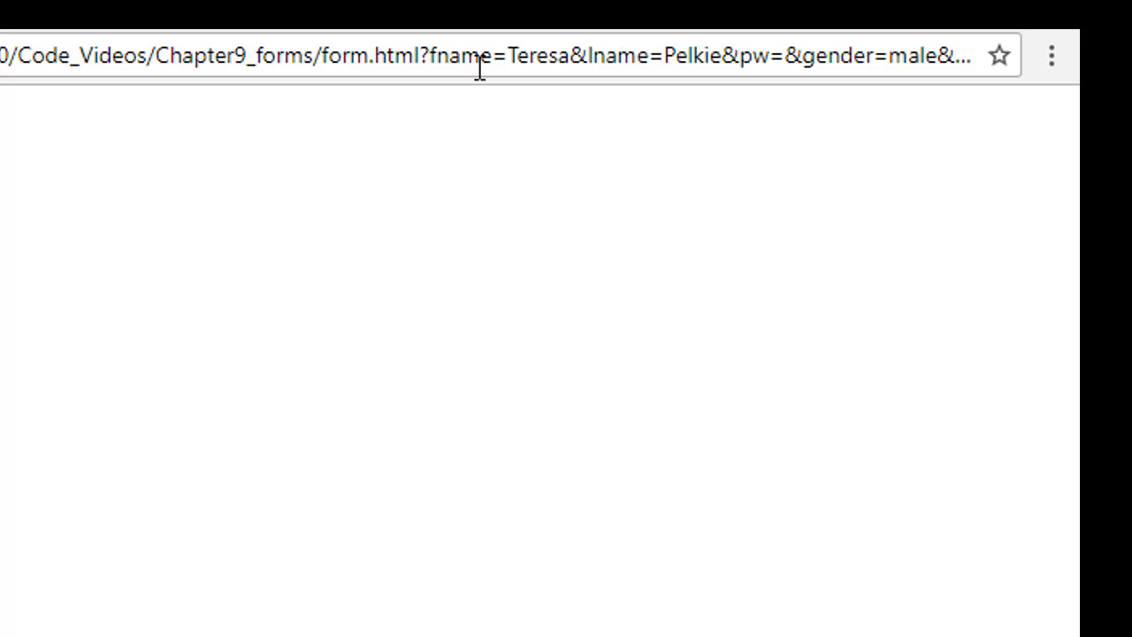
mouse_move(326, 67)
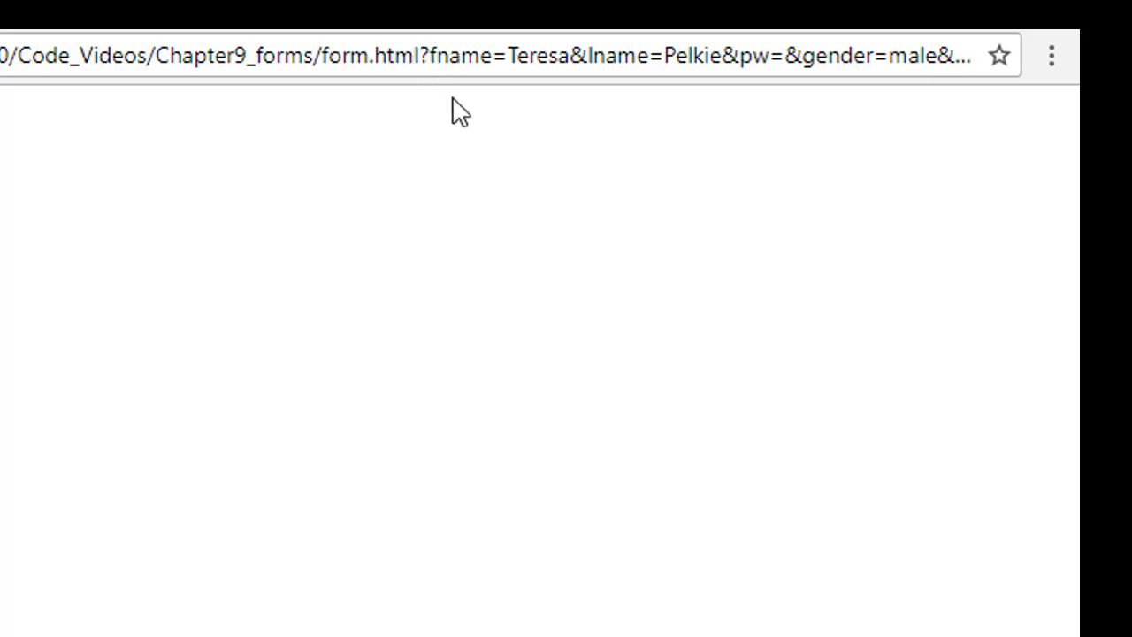
mouse_move(543, 73)
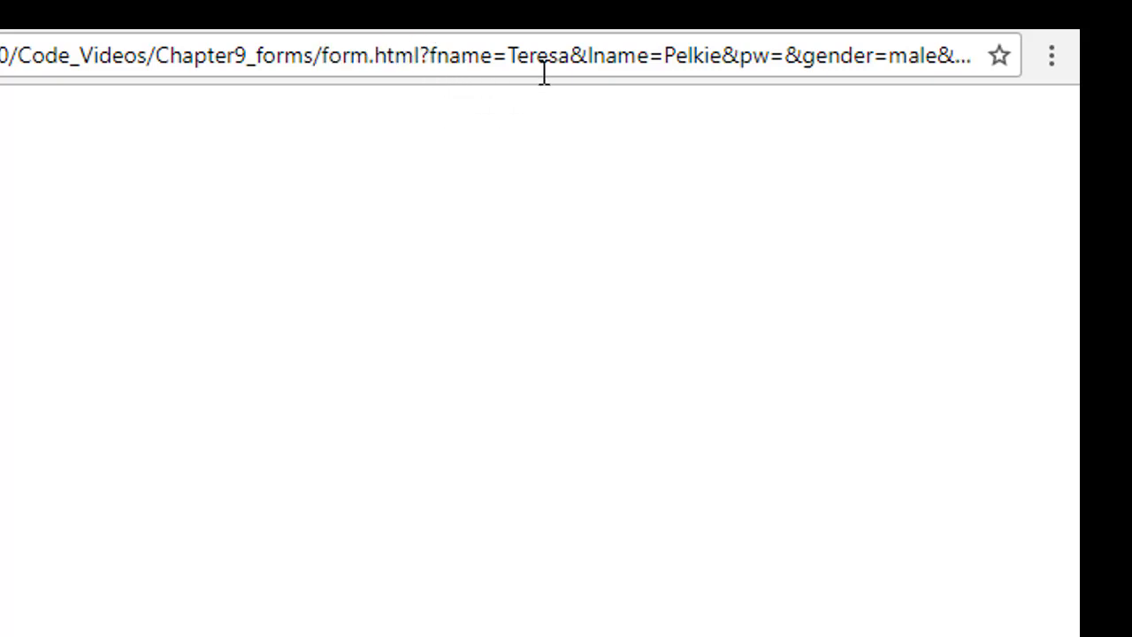
mouse_move(1037, 96)
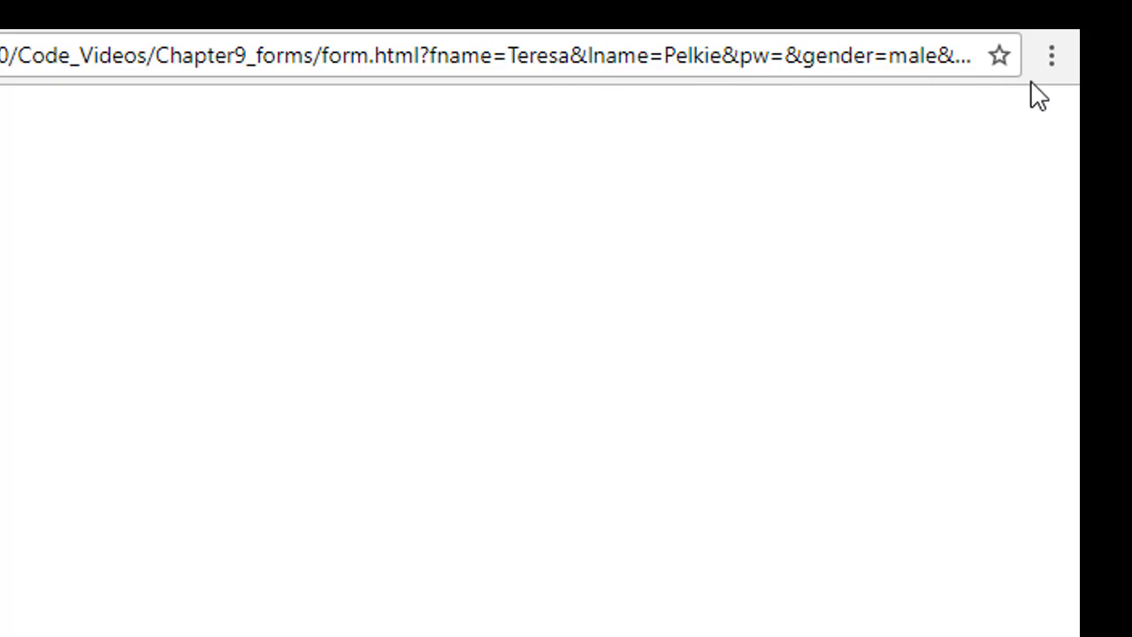
mouse_move(537, 196)
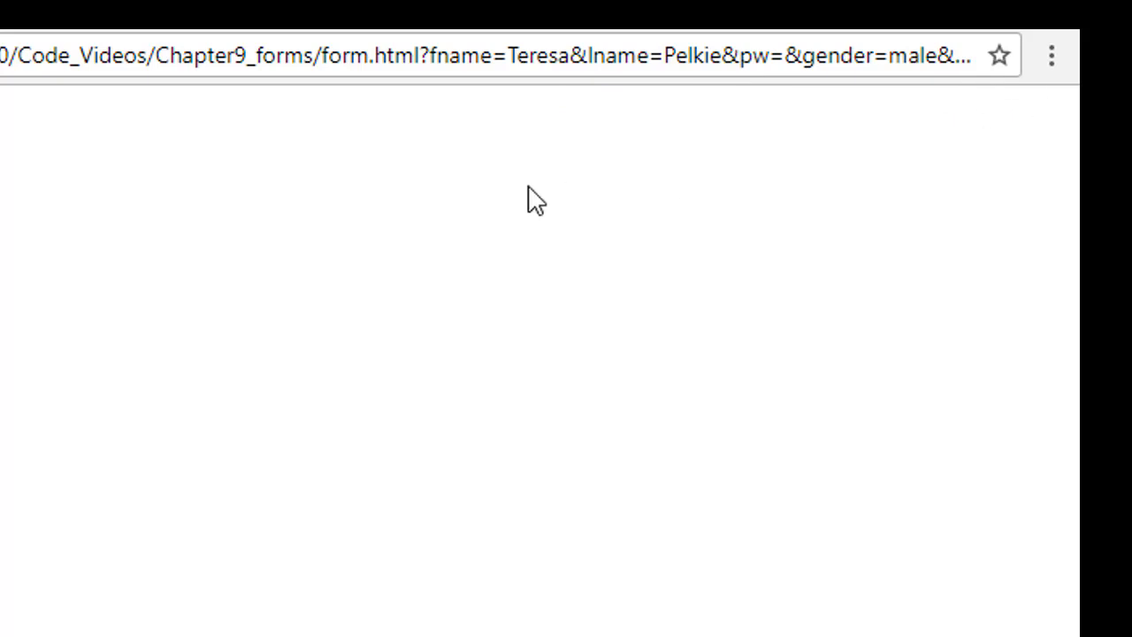
mouse_move(467, 73)
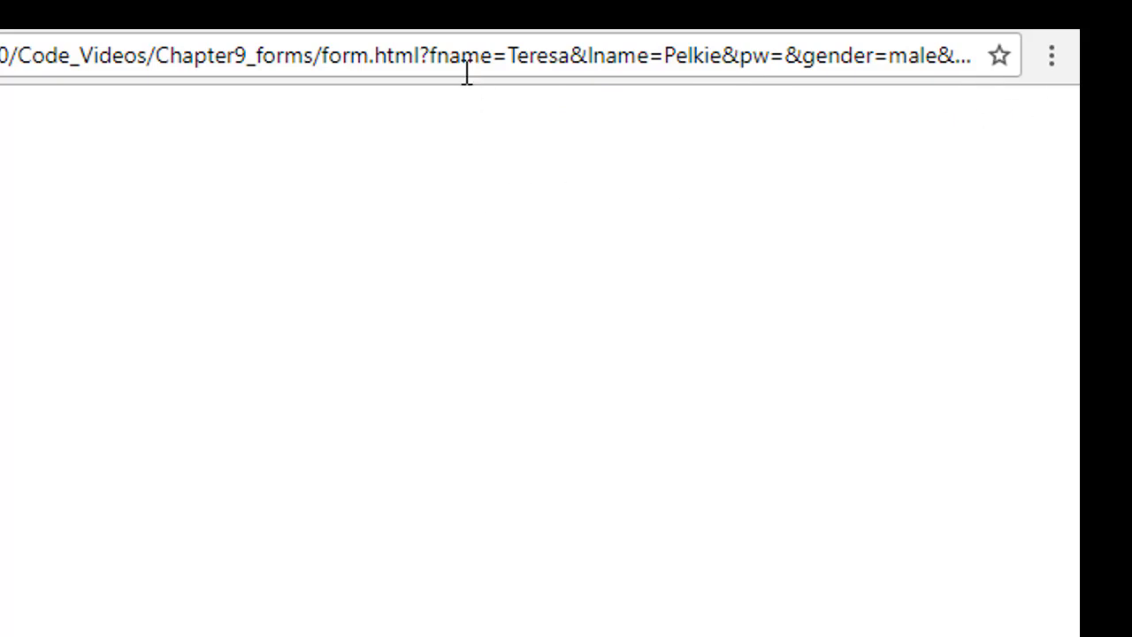
mouse_move(550, 72)
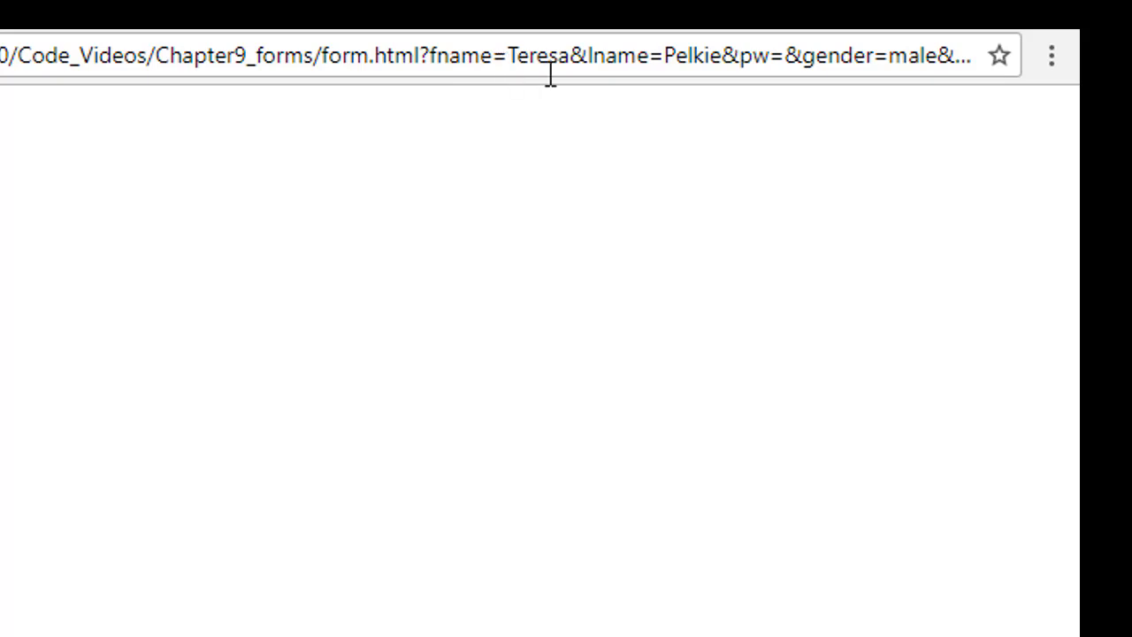
mouse_move(610, 94)
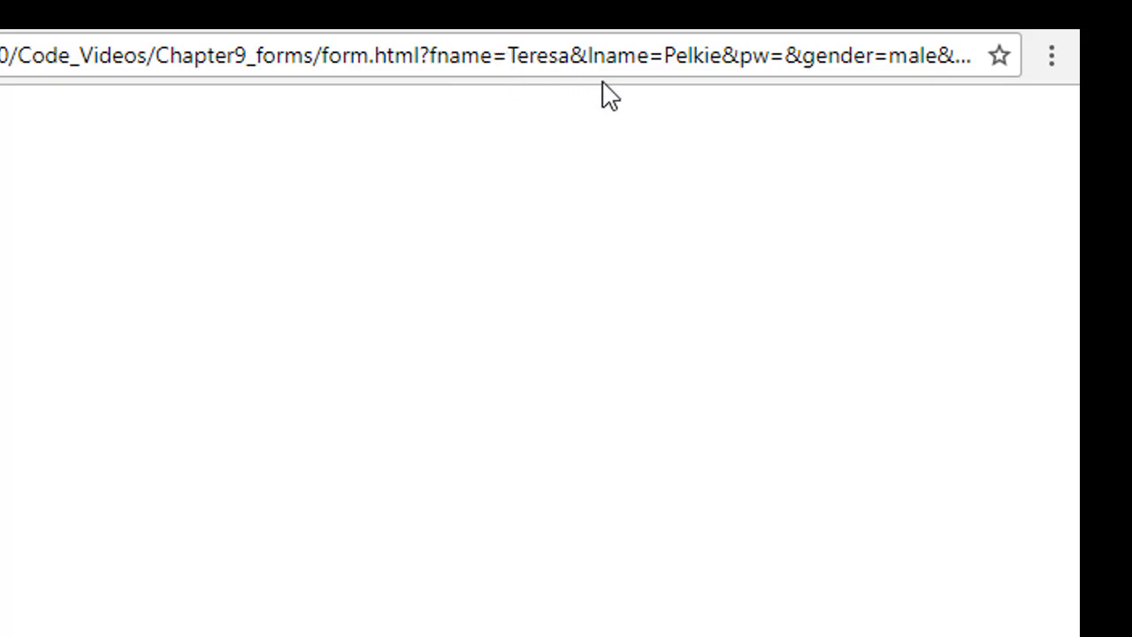
mouse_move(734, 84)
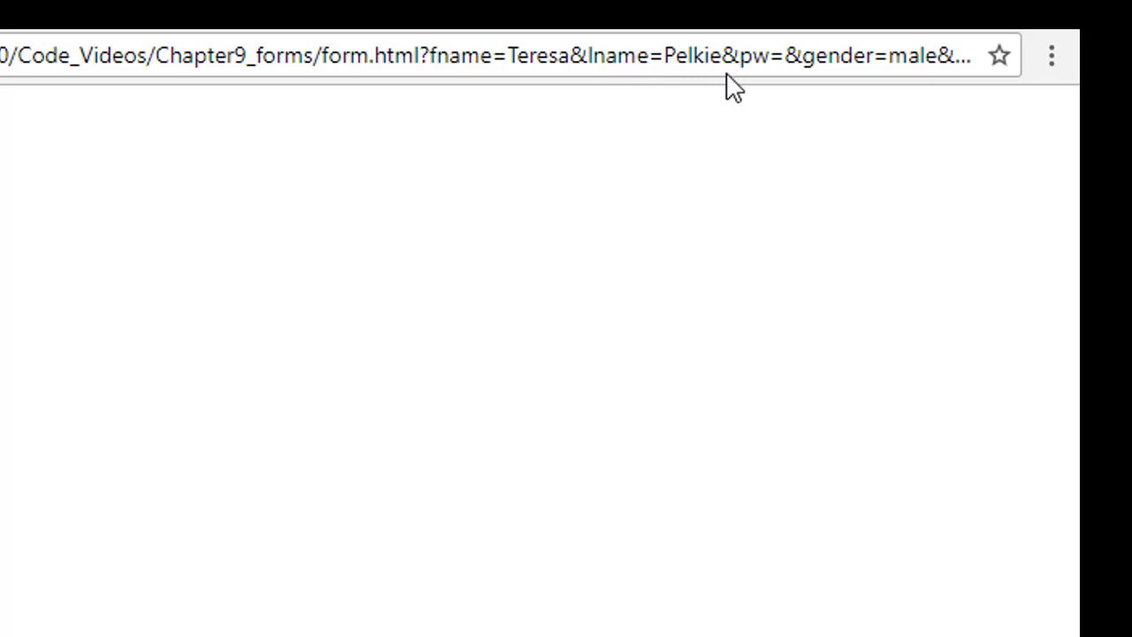
mouse_move(787, 68)
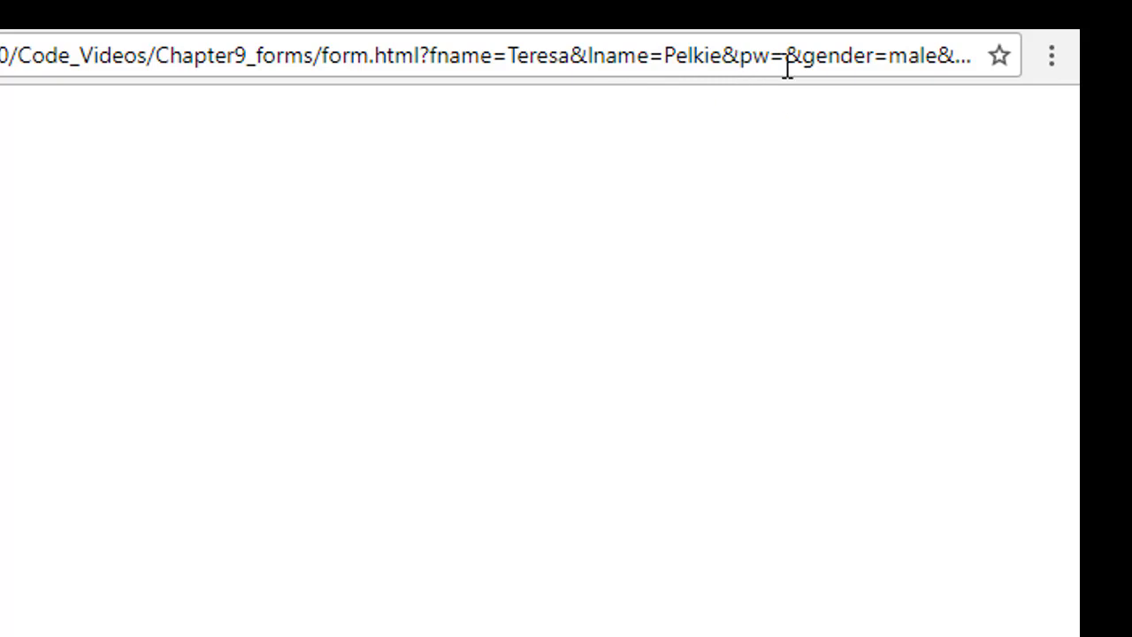
mouse_move(823, 72)
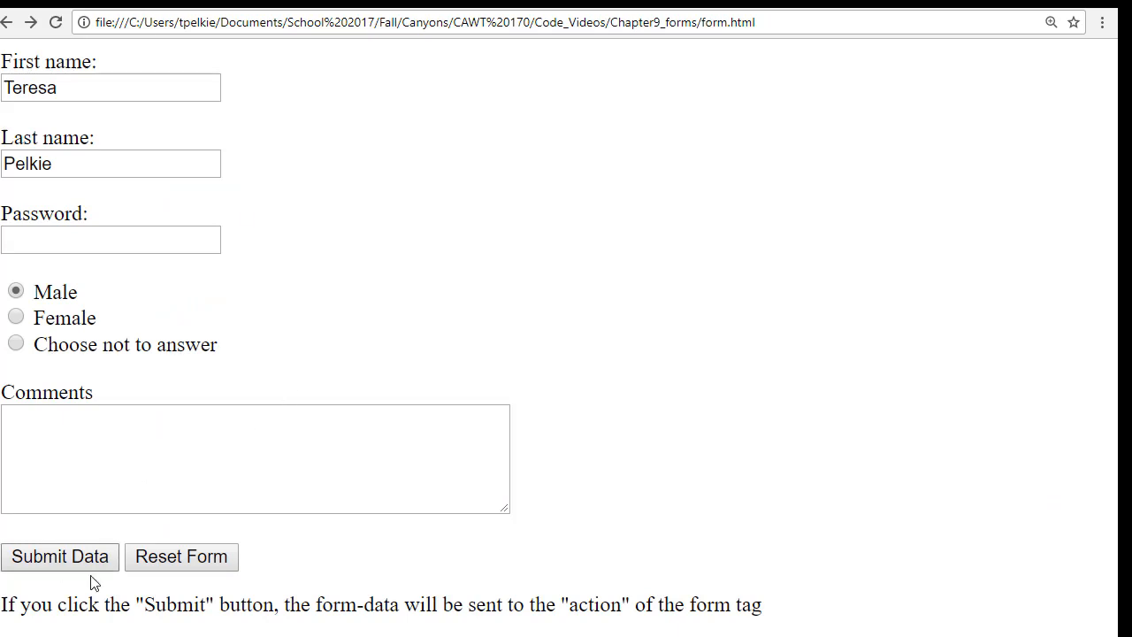
Reset the form and submit it empty, leaving blank fname, lname, pw and comments.
left_click(181, 556)
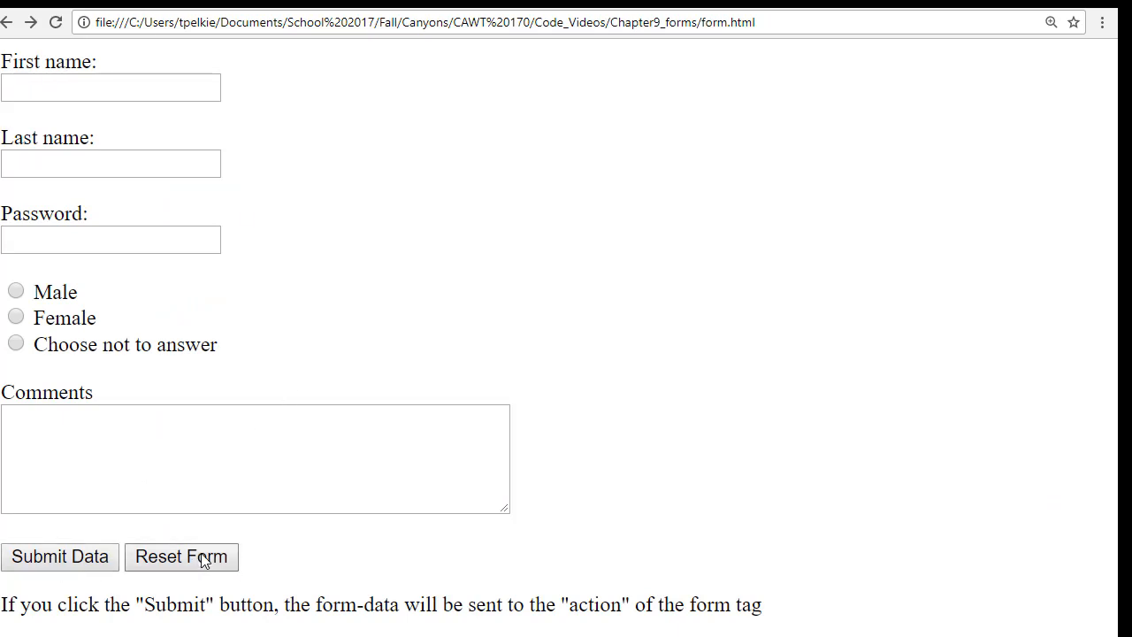
mouse_move(205, 573)
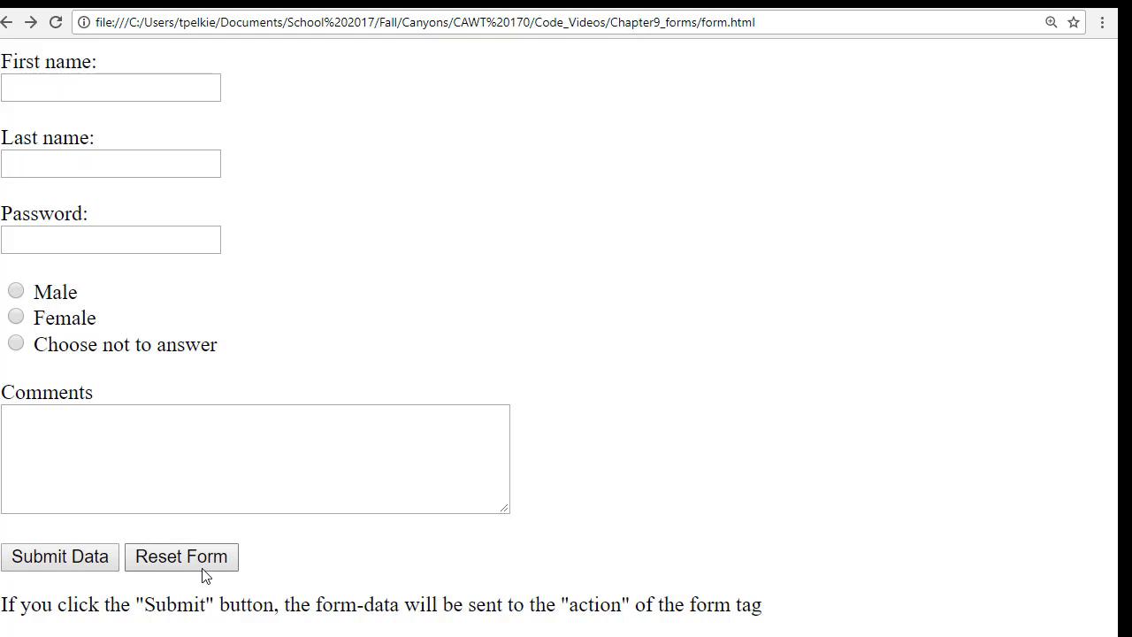
mouse_move(59, 556)
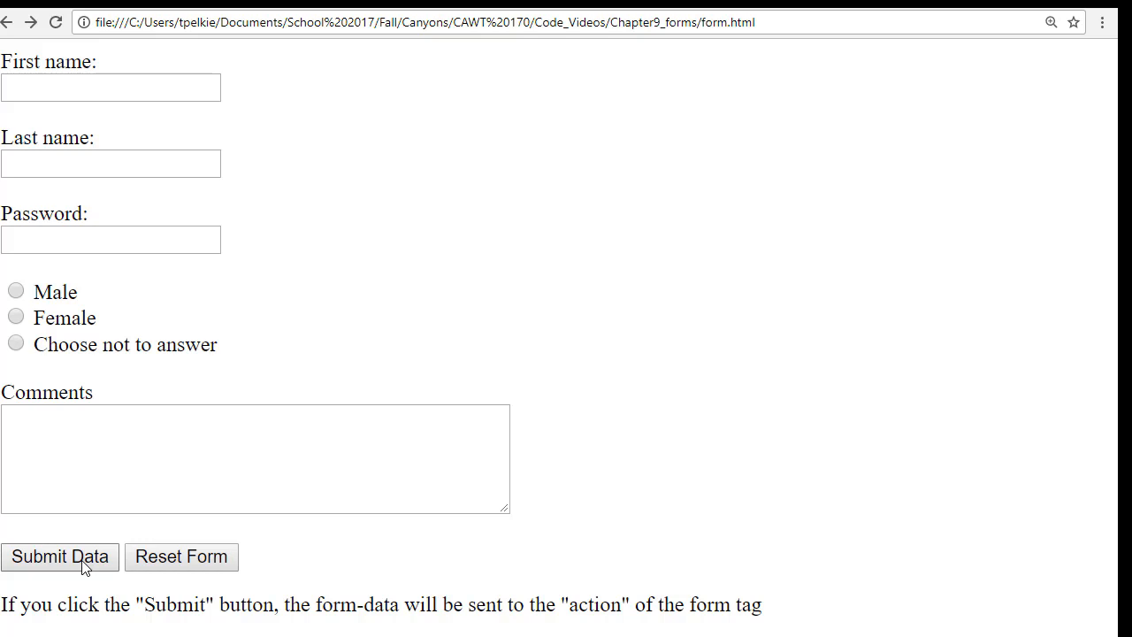
left_click(59, 556)
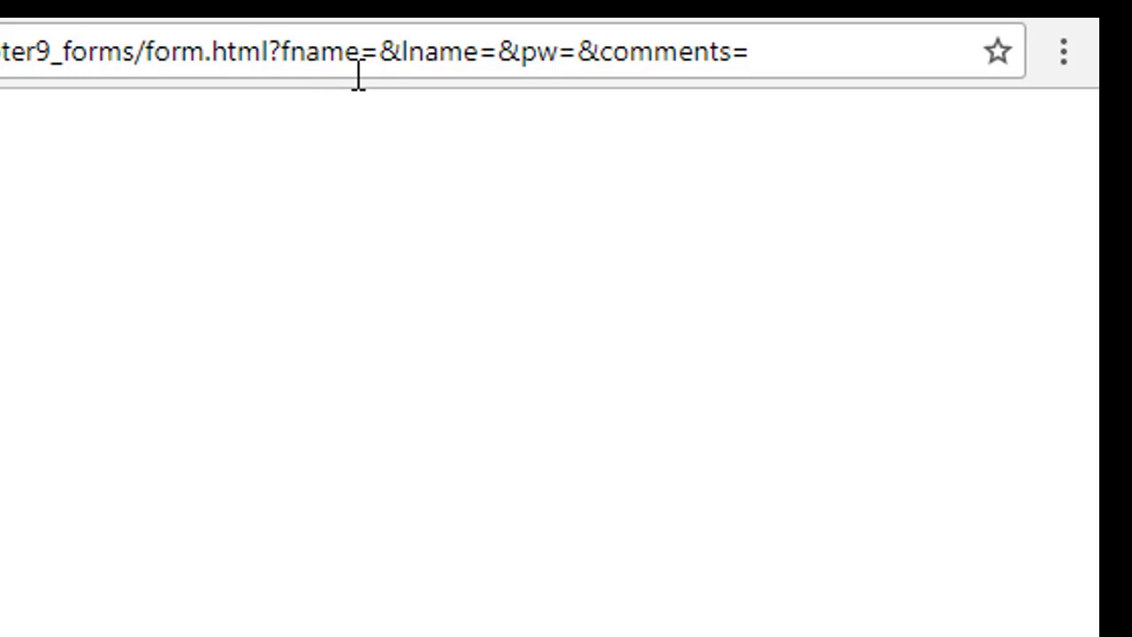
mouse_move(442, 97)
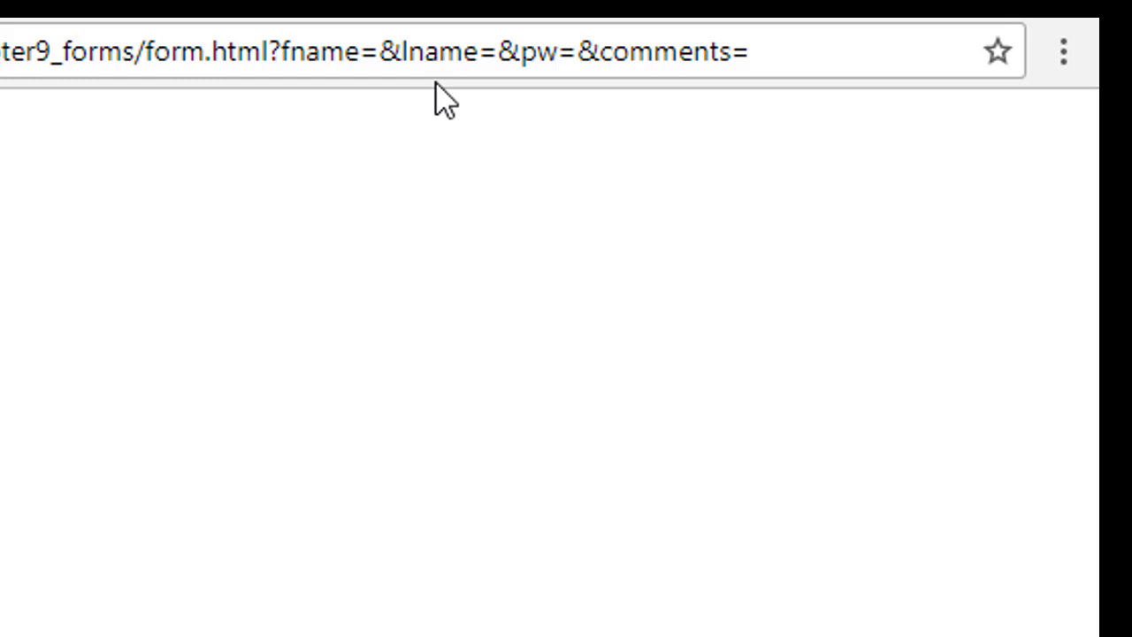
mouse_move(528, 75)
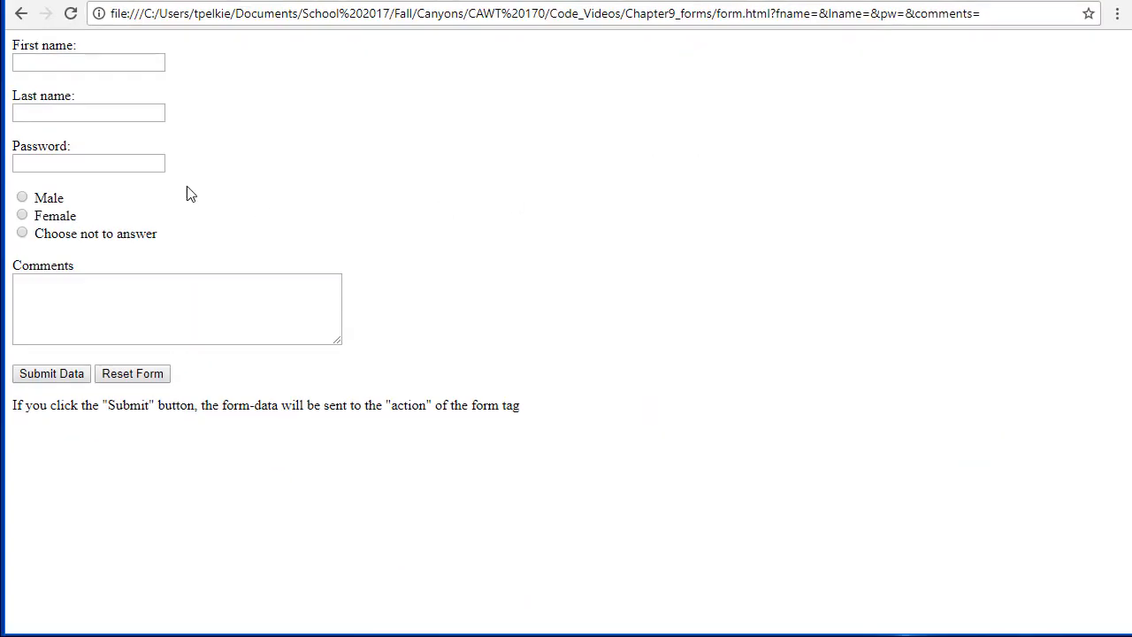
mouse_move(204, 318)
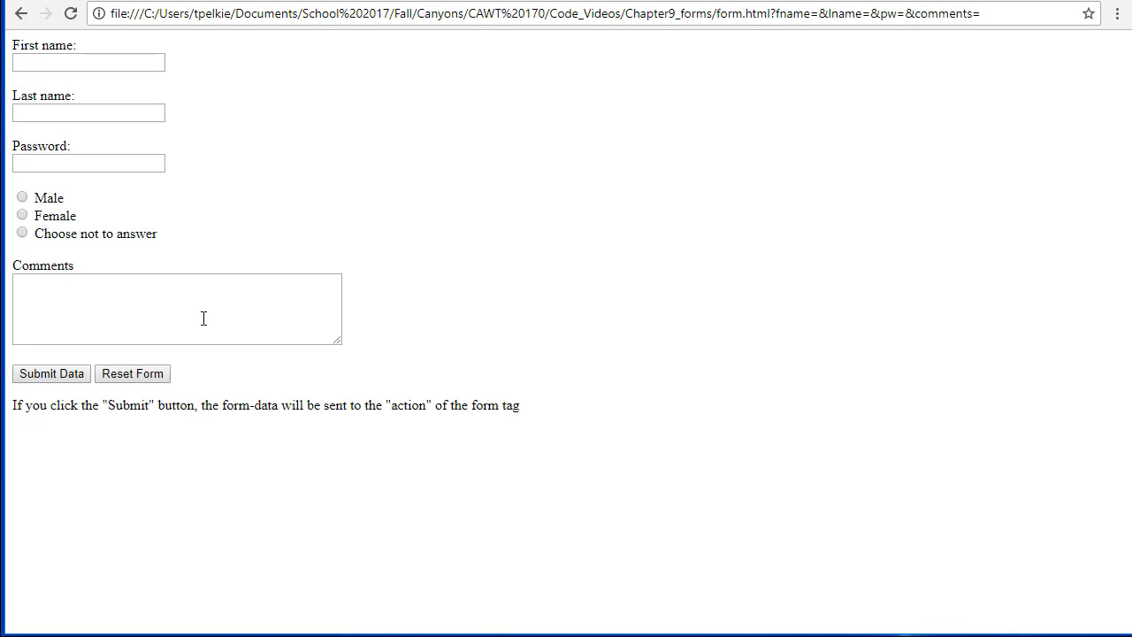
mouse_move(171, 237)
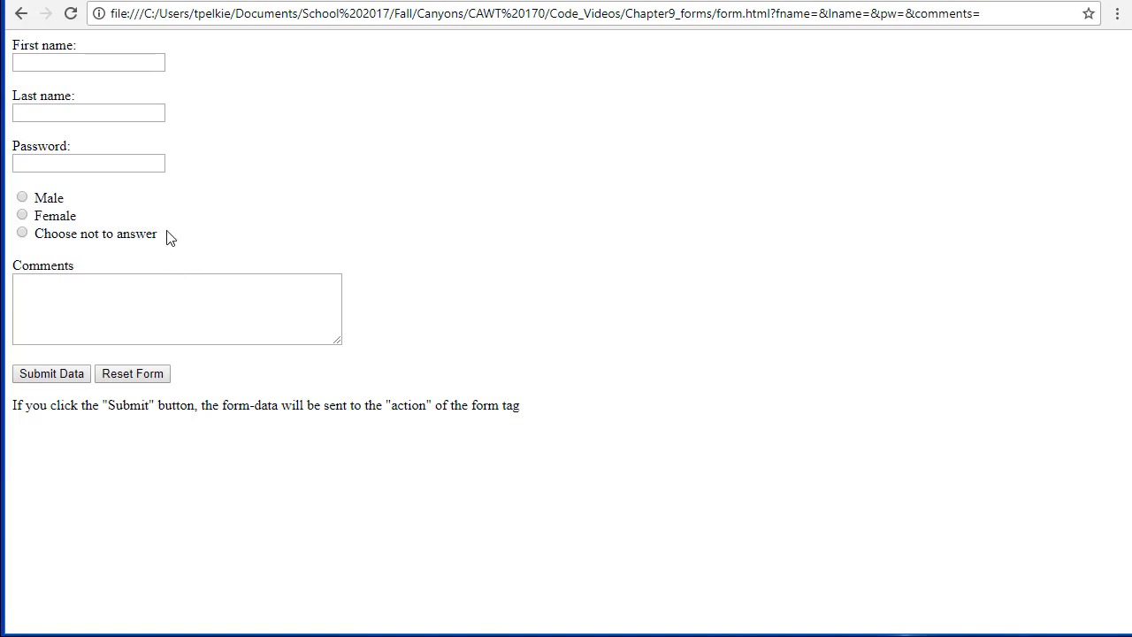
mouse_move(91, 256)
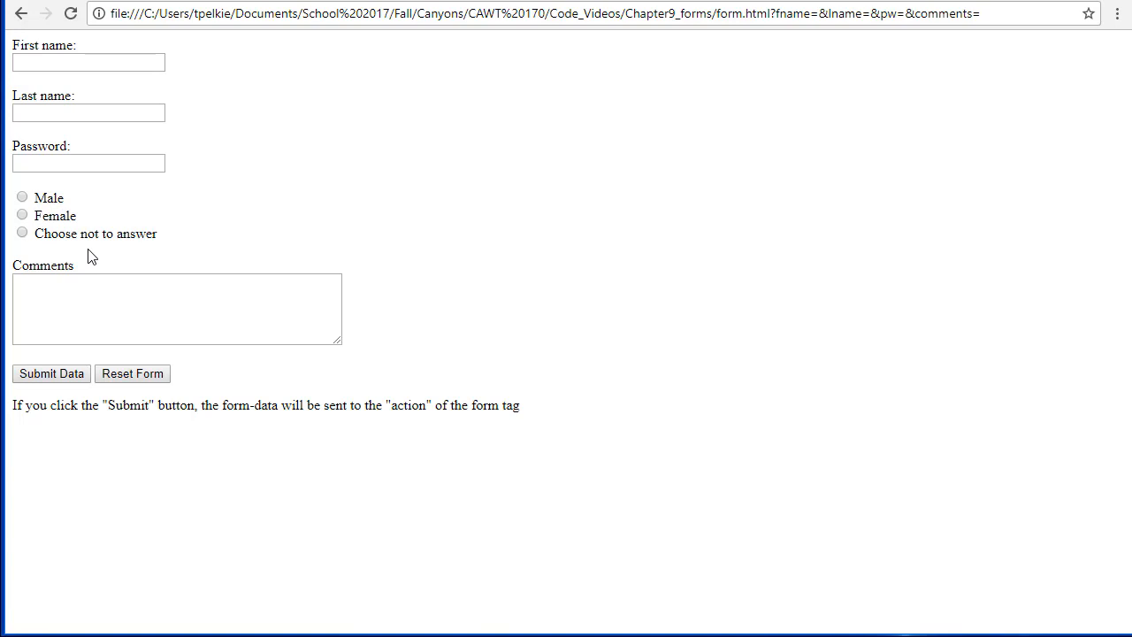
mouse_move(22, 218)
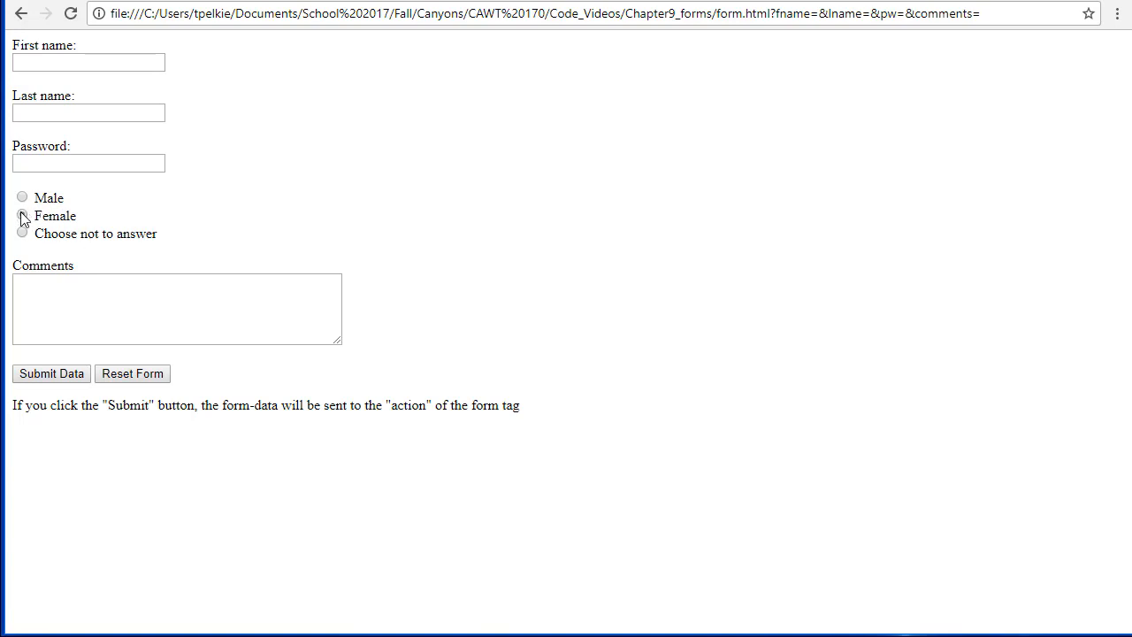
Submit with Female chosen, resubmit with a special-character comment, then reload the page.
left_click(22, 214)
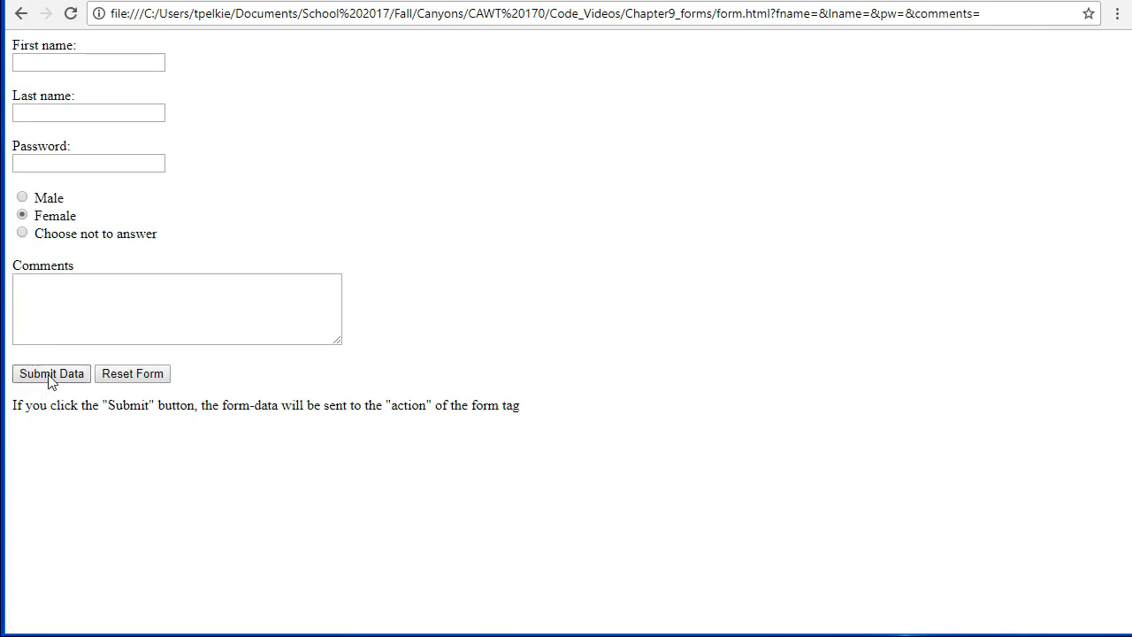
left_click(51, 373)
type("I'm really && \"excited\" to get % $")
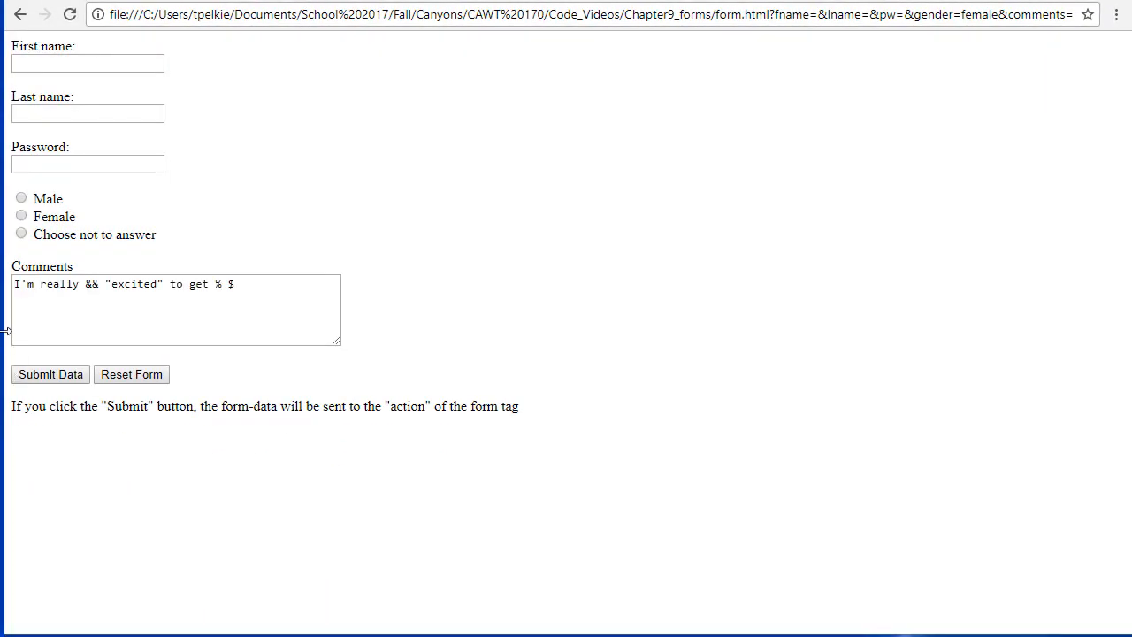
mouse_move(326, 310)
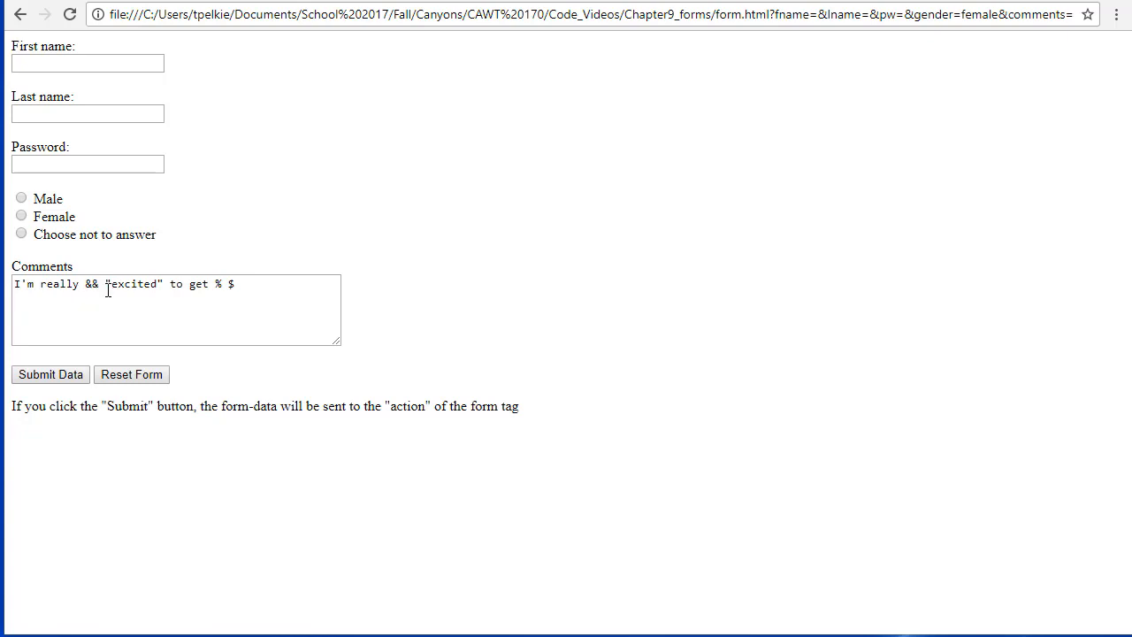
mouse_move(245, 295)
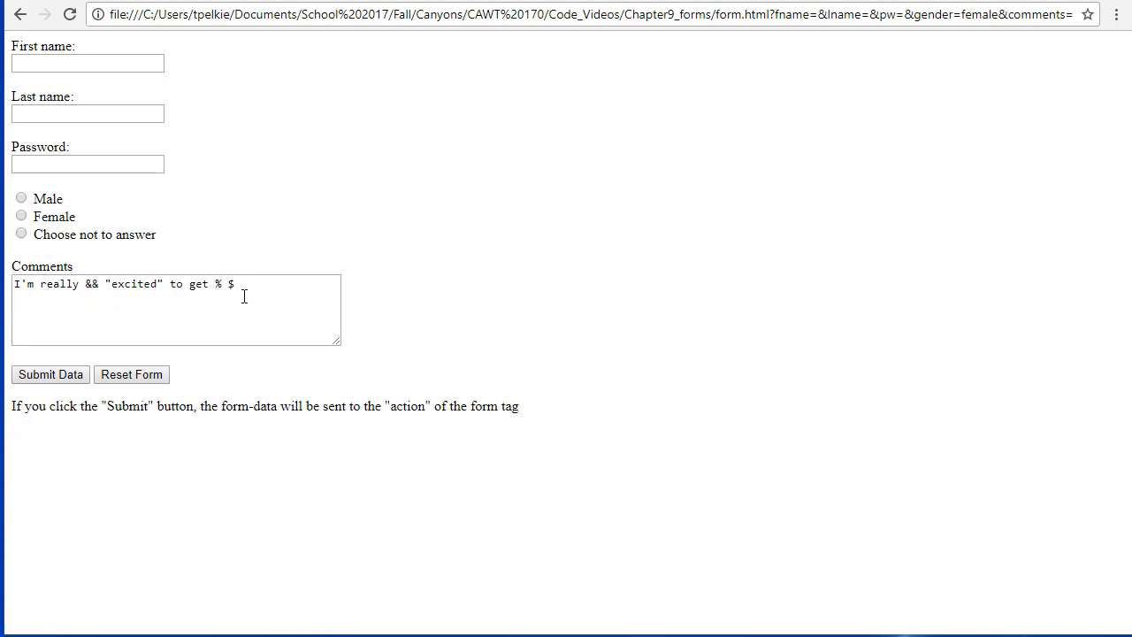
mouse_move(71, 370)
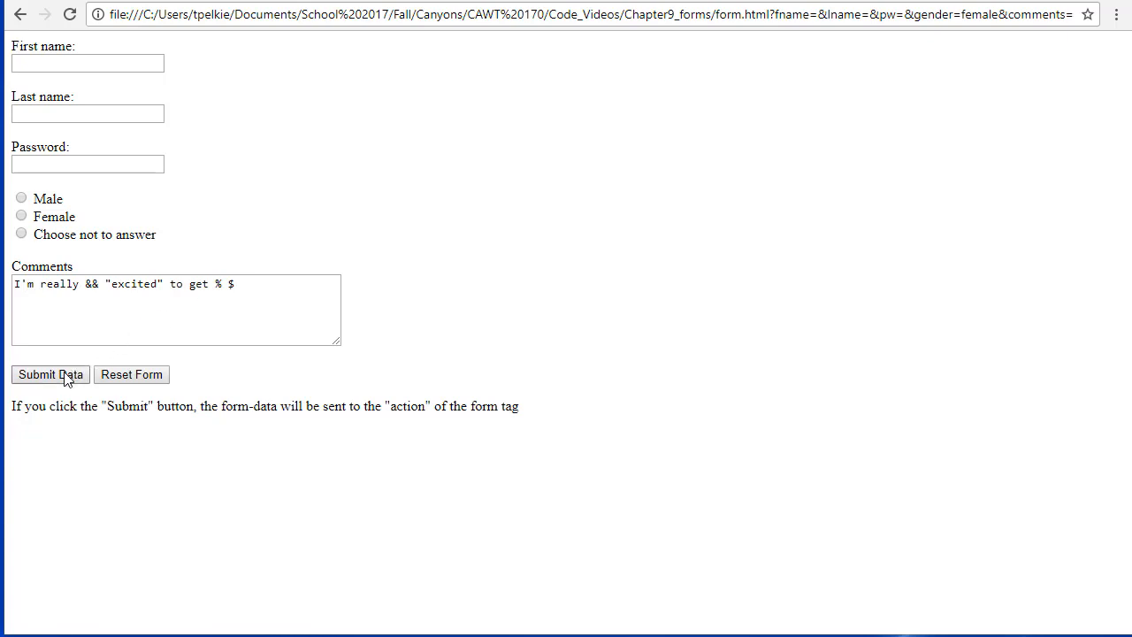
left_click(49, 374)
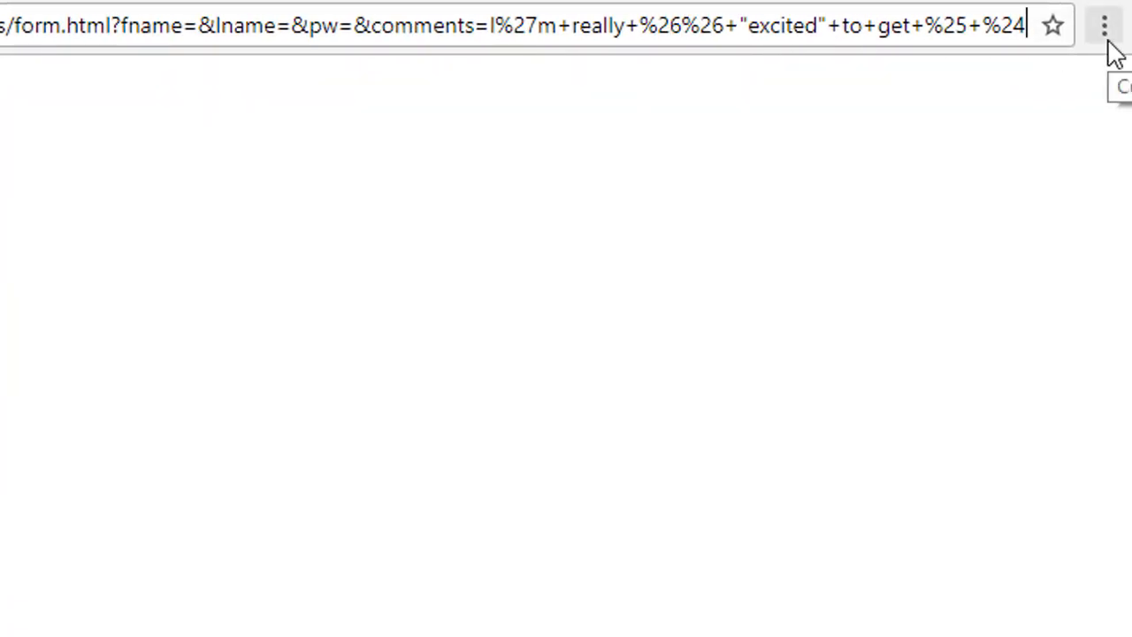
mouse_move(473, 25)
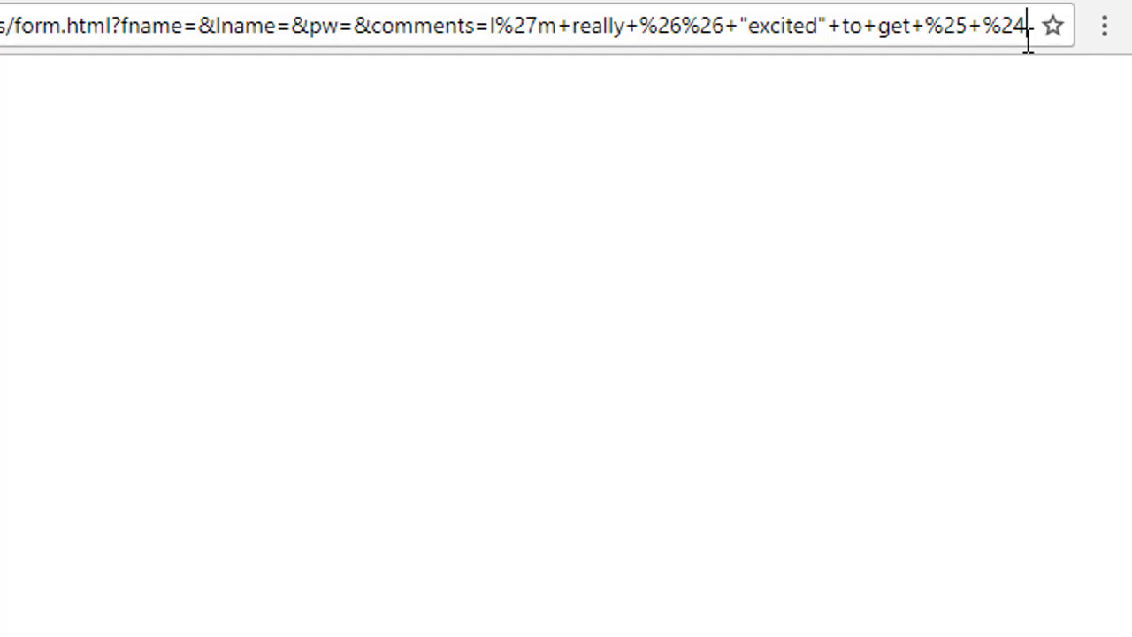
key("Return")
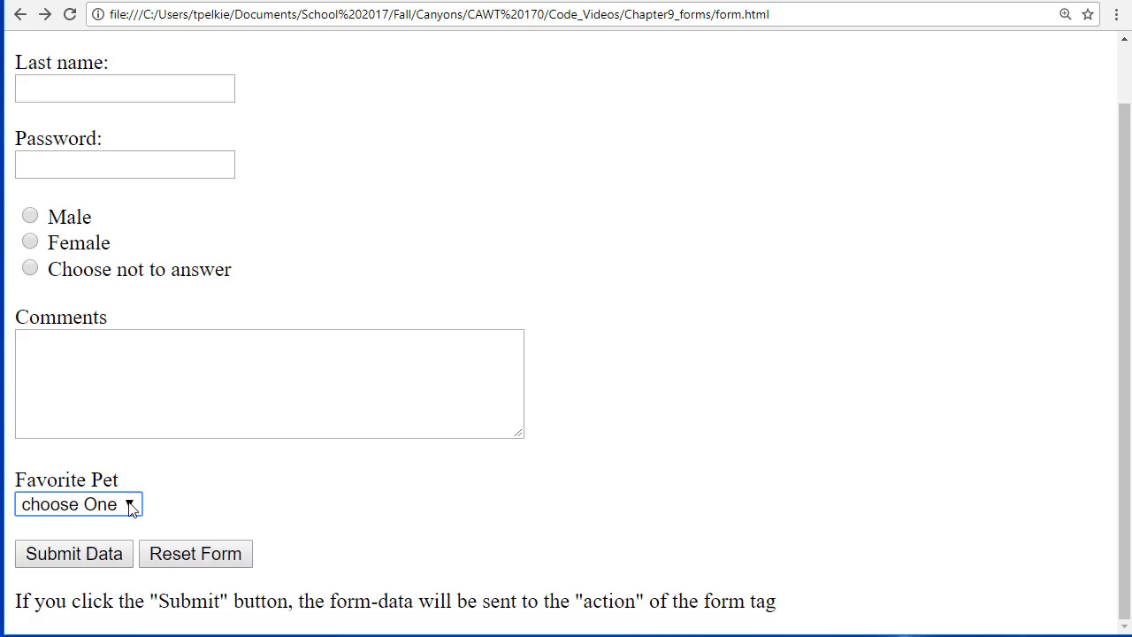
mouse_move(280, 510)
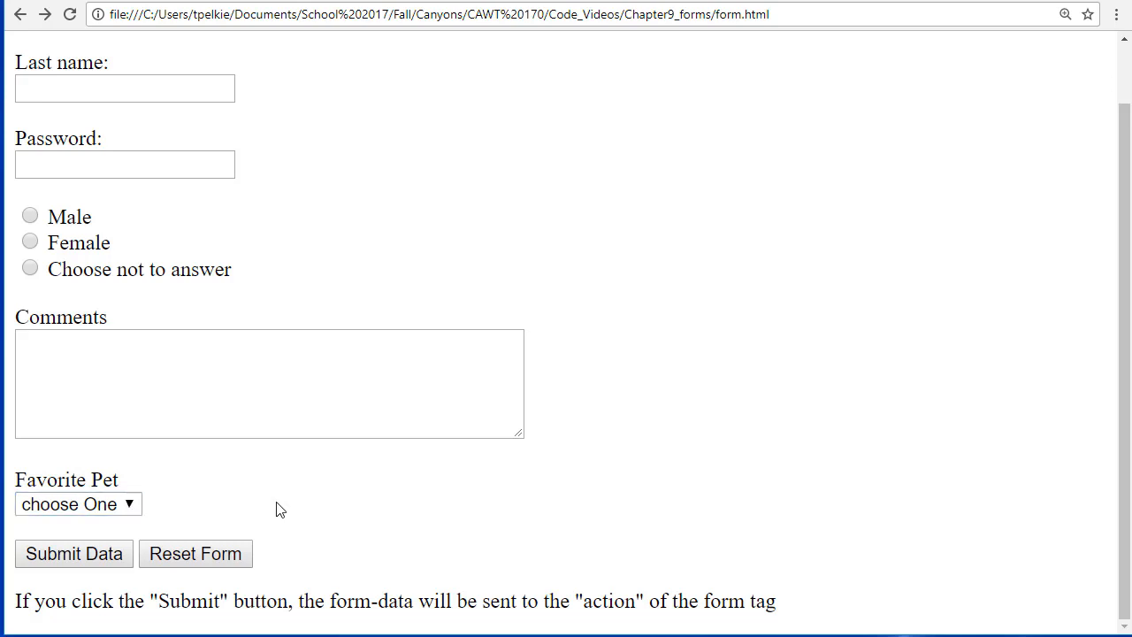
mouse_move(74, 552)
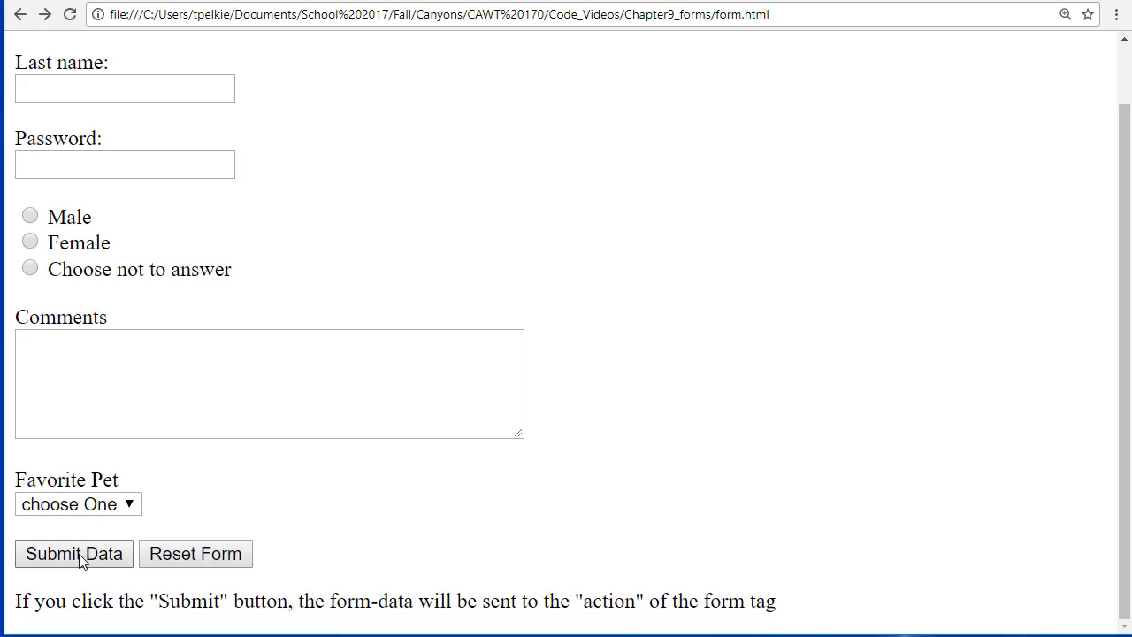
Submit the form with Favorite Pet left at its default, giving pets=none.
left_click(74, 553)
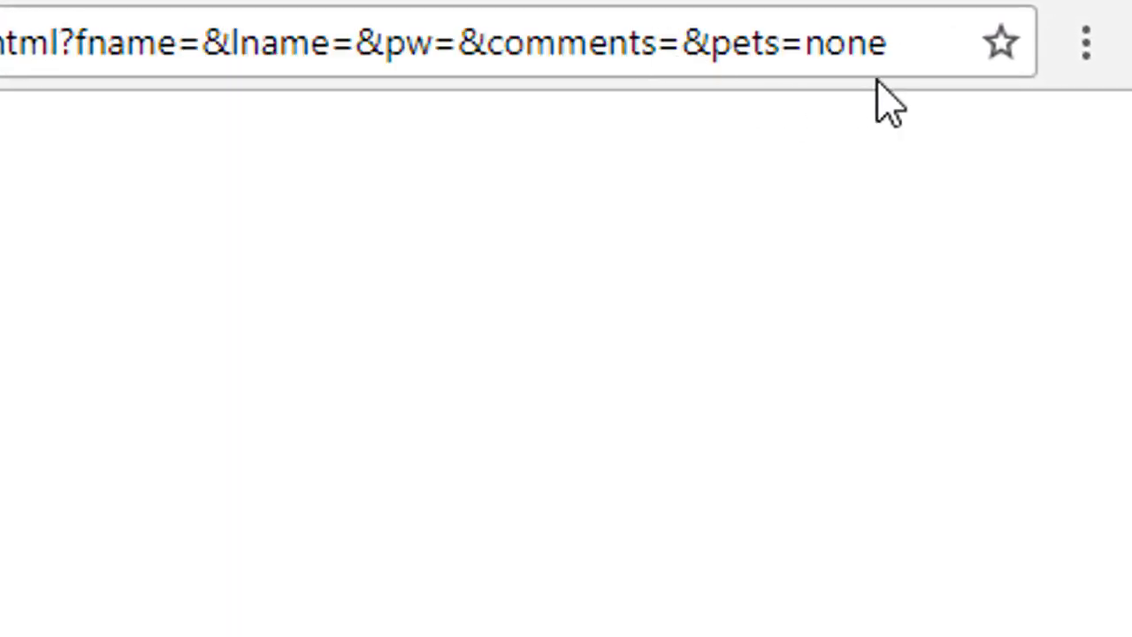
mouse_move(795, 84)
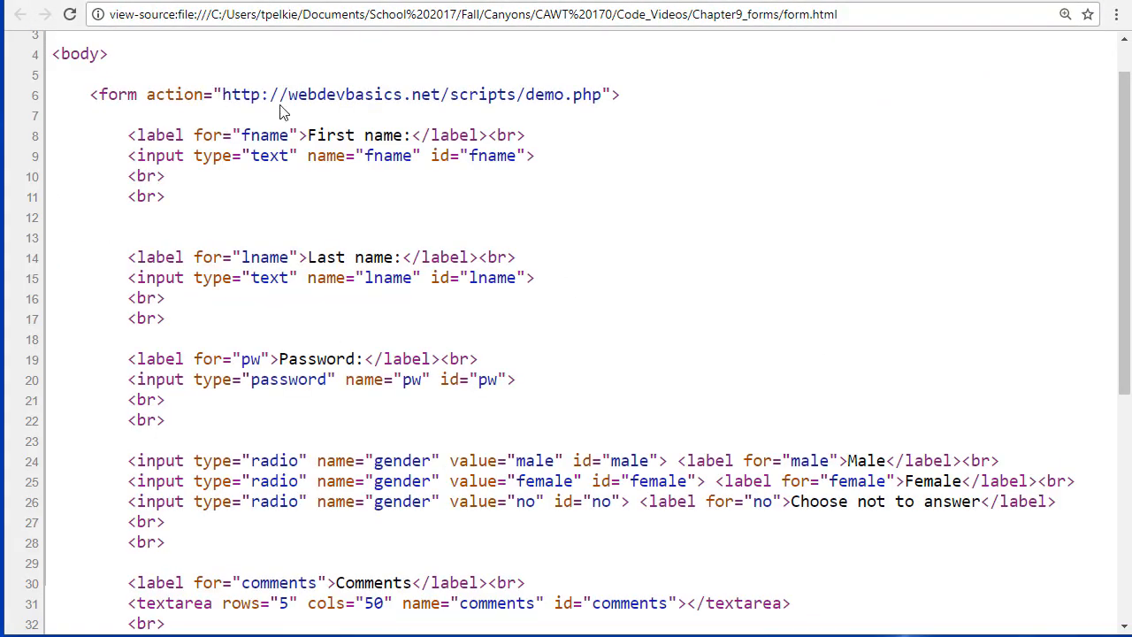
mouse_move(622, 125)
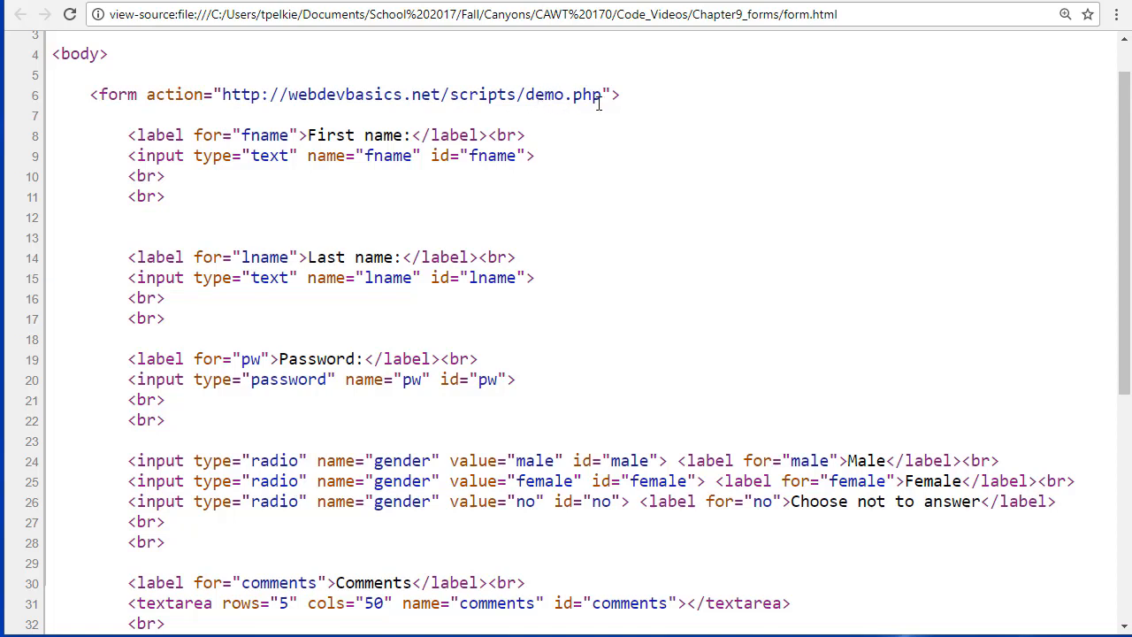
mouse_move(408, 122)
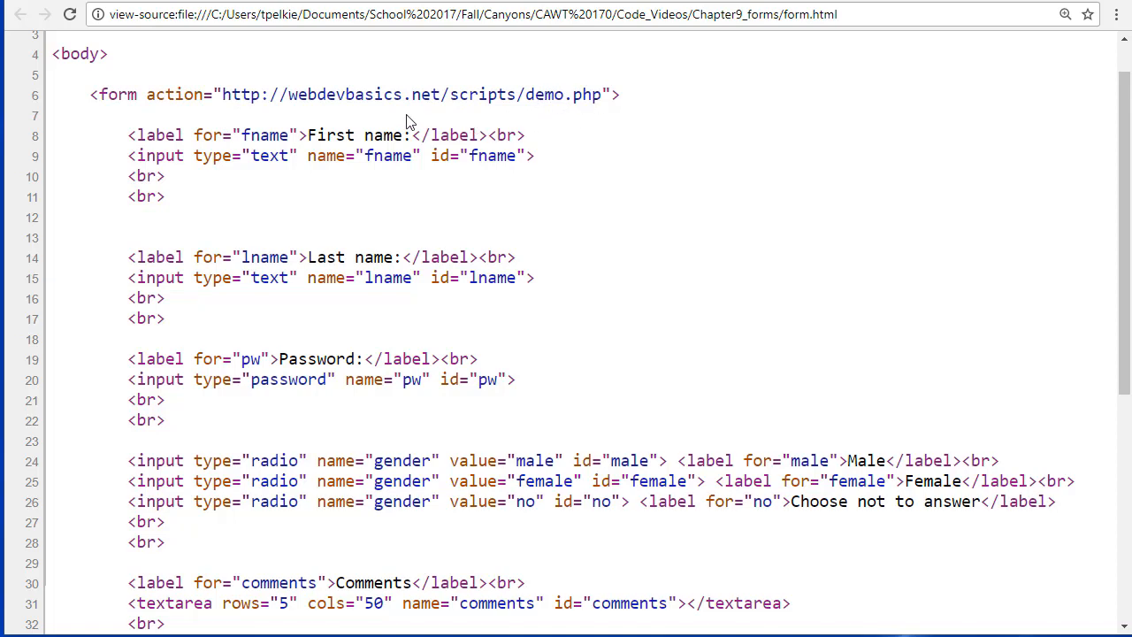
mouse_move(619, 95)
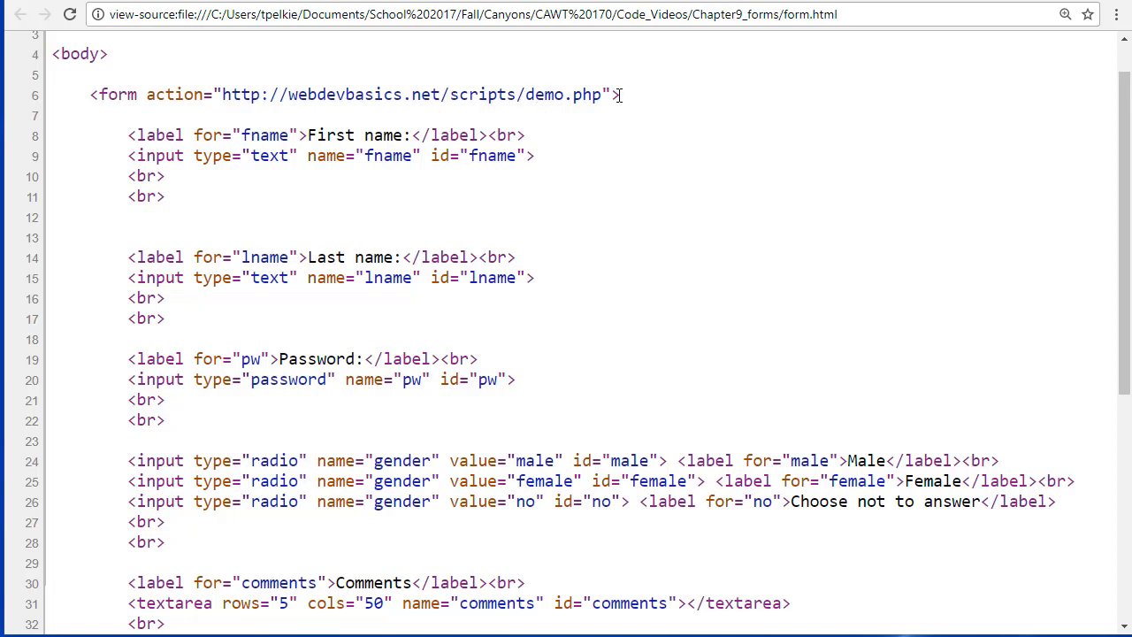
mouse_move(619, 98)
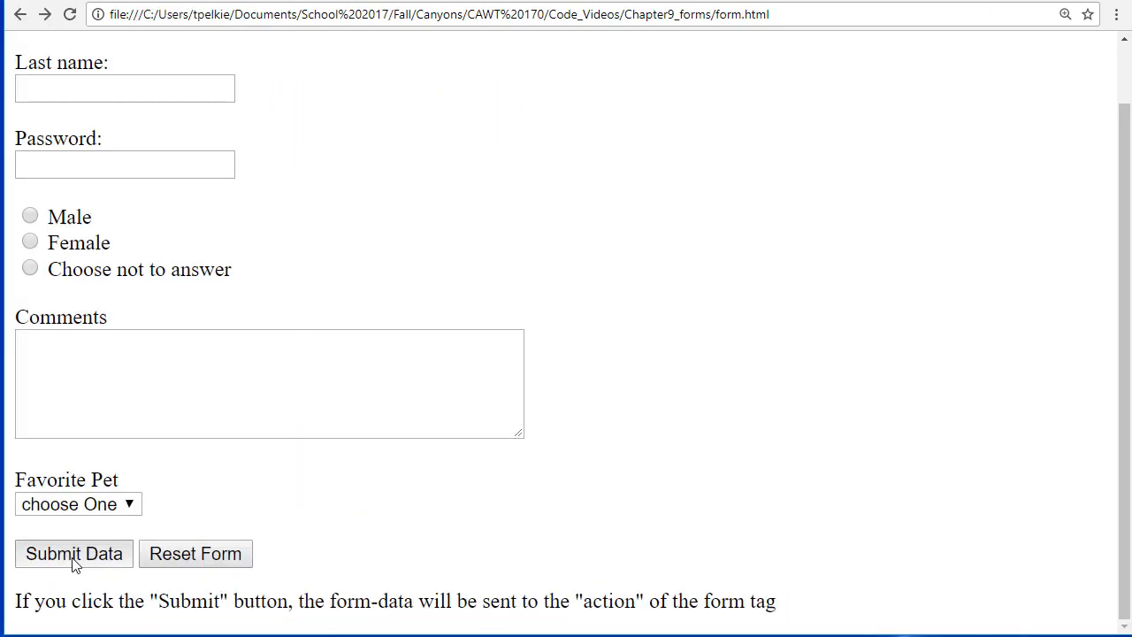
Submit the form to demo.php, sending gender=female and pets=dog in the address.
left_click(73, 552)
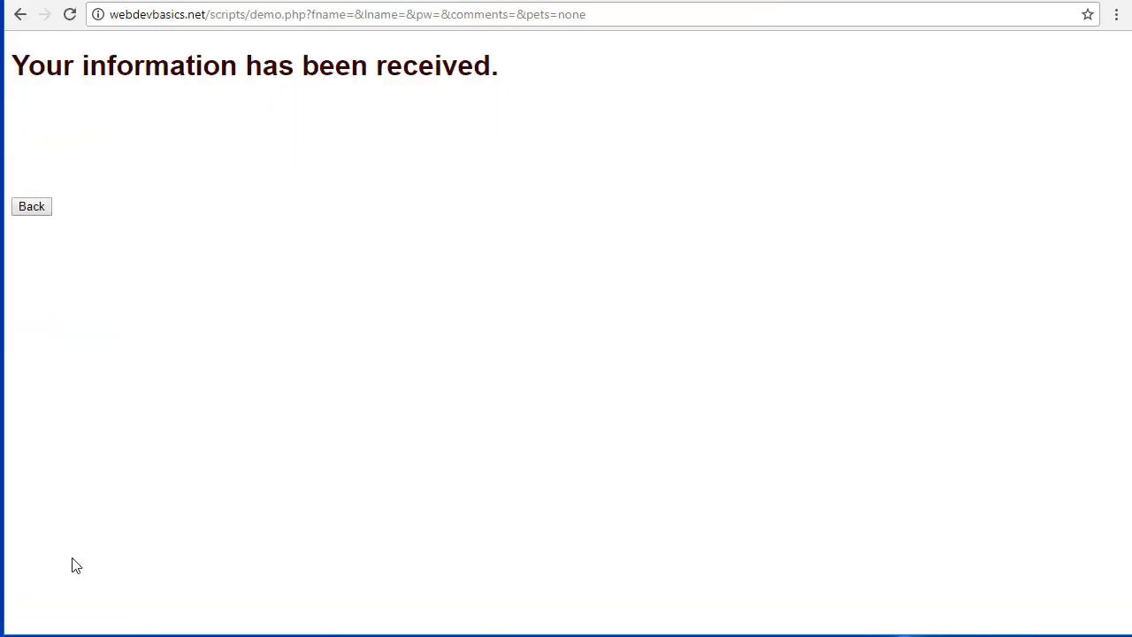
mouse_move(715, 471)
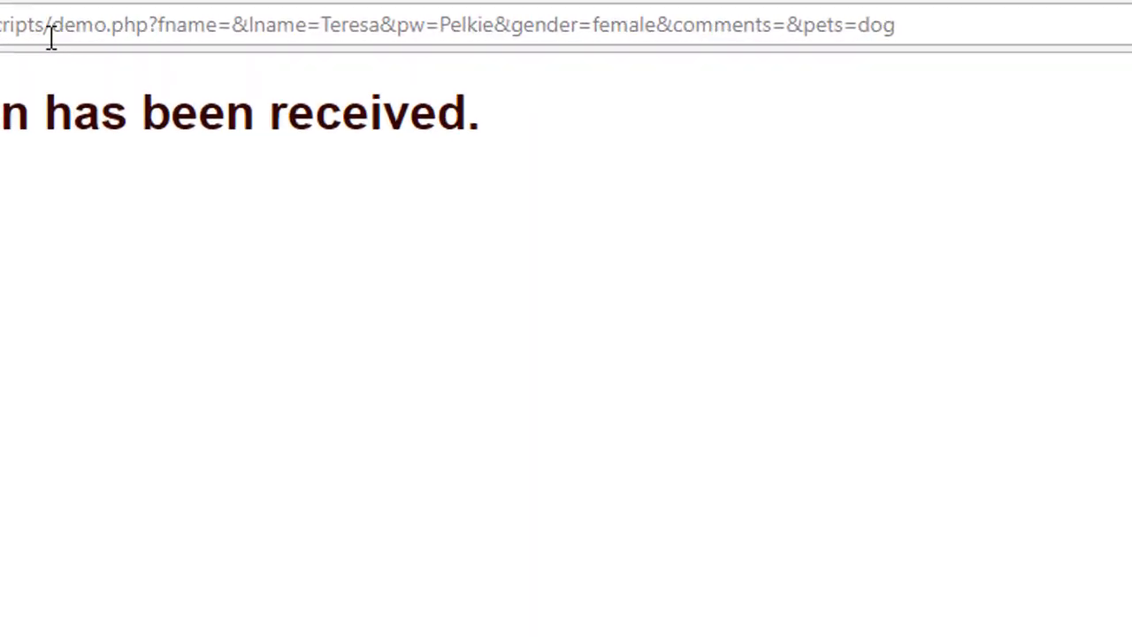
mouse_move(128, 58)
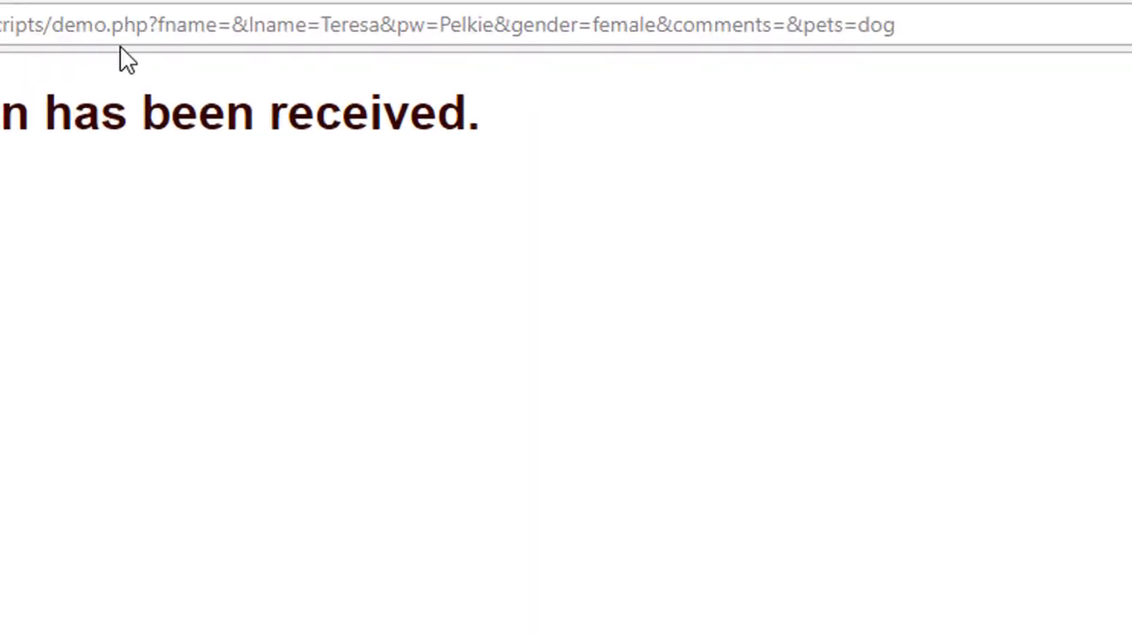
mouse_move(530, 24)
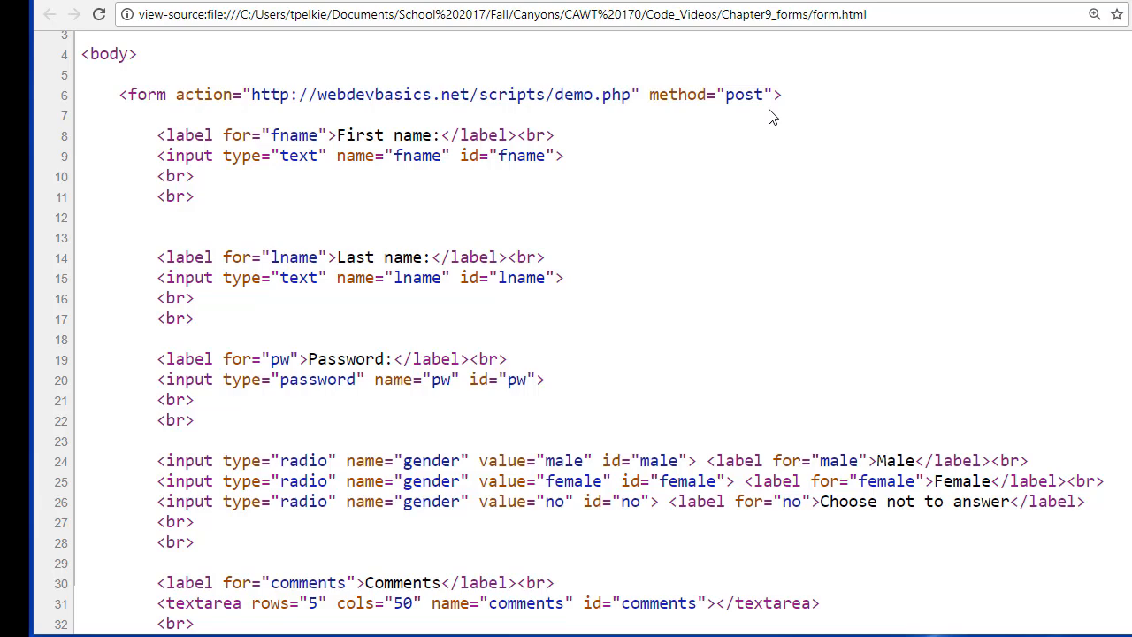
mouse_move(155, 113)
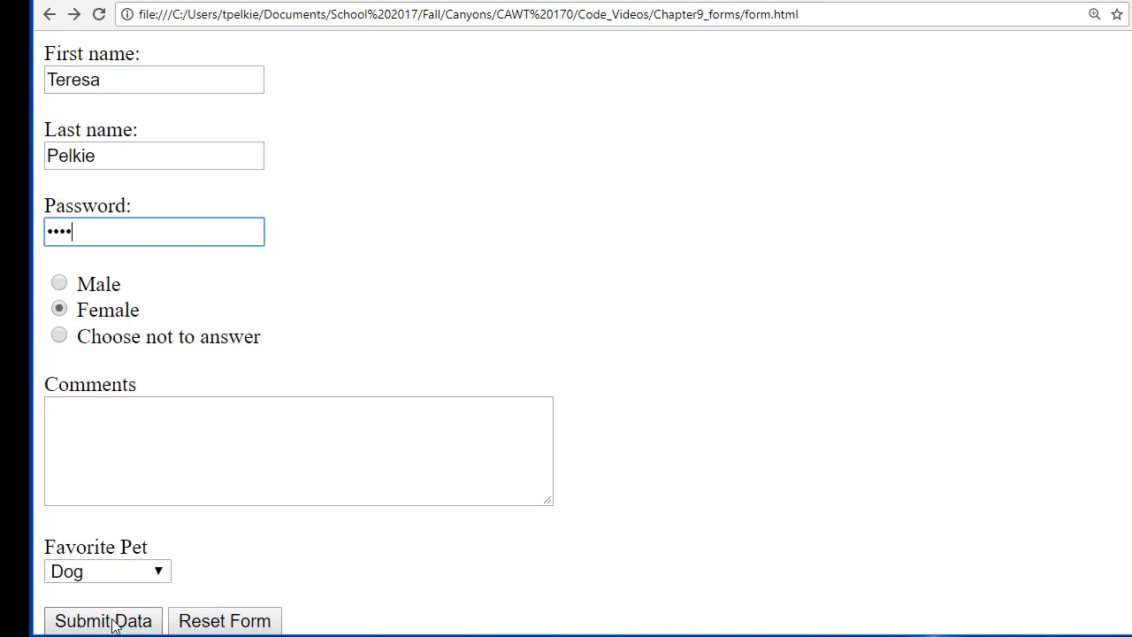
Post the filled-in form to demo.php, review the listed values, and go back.
left_click(103, 620)
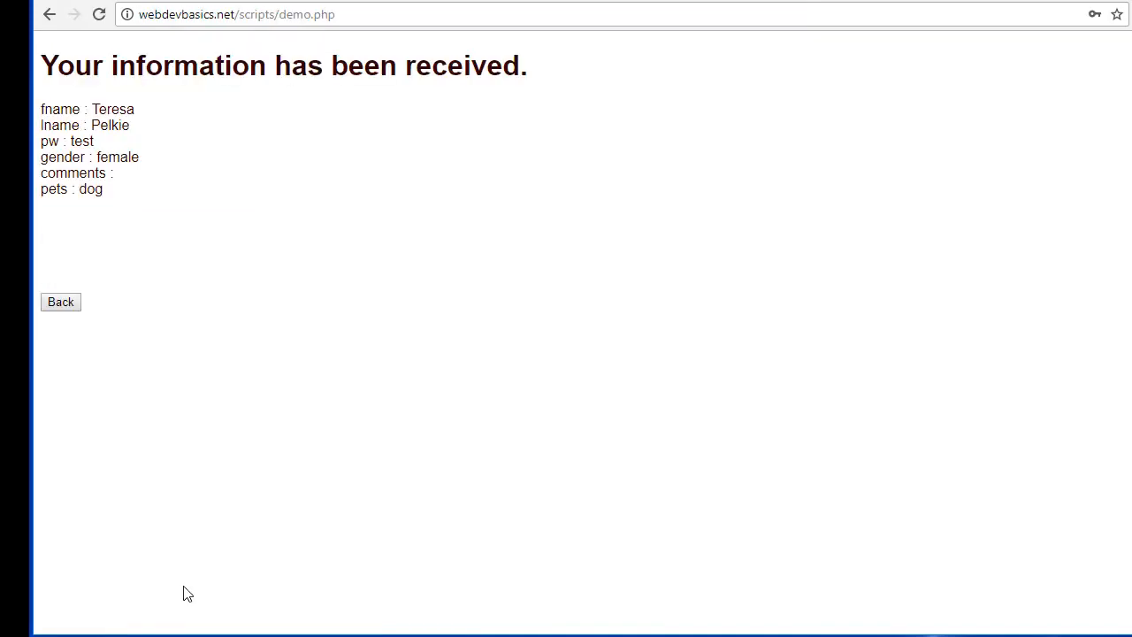
mouse_move(60, 233)
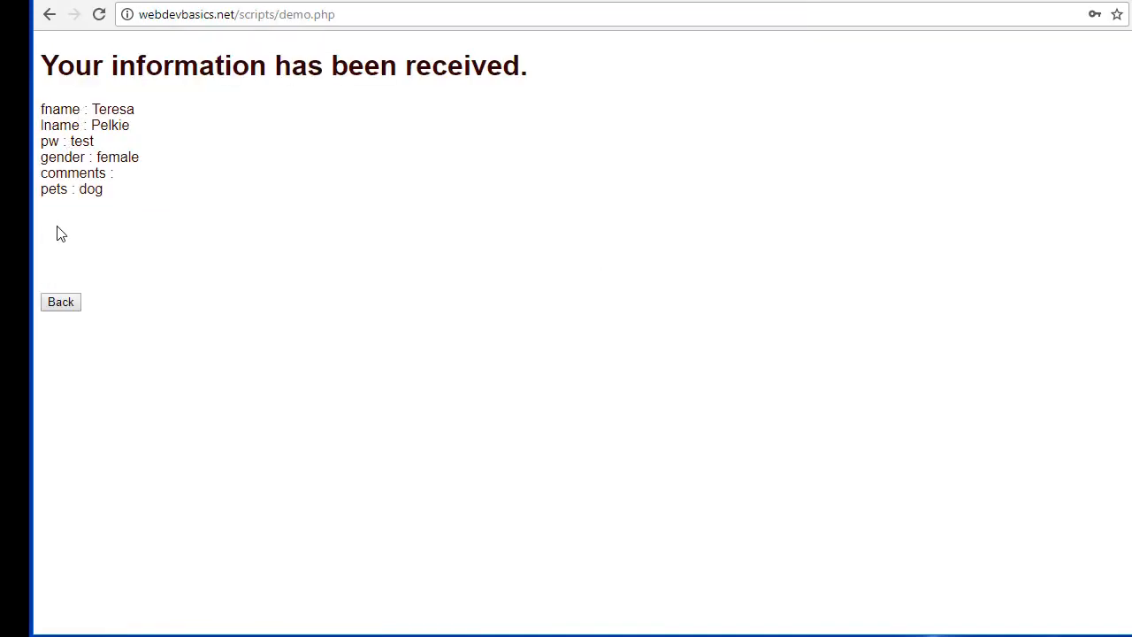
mouse_move(175, 134)
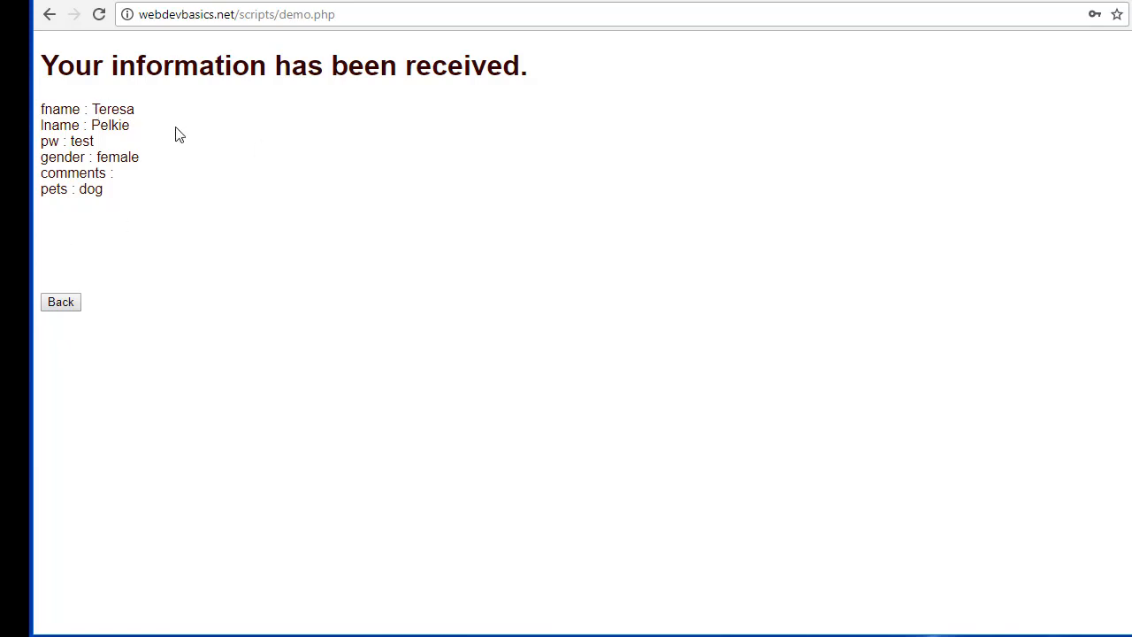
mouse_move(141, 220)
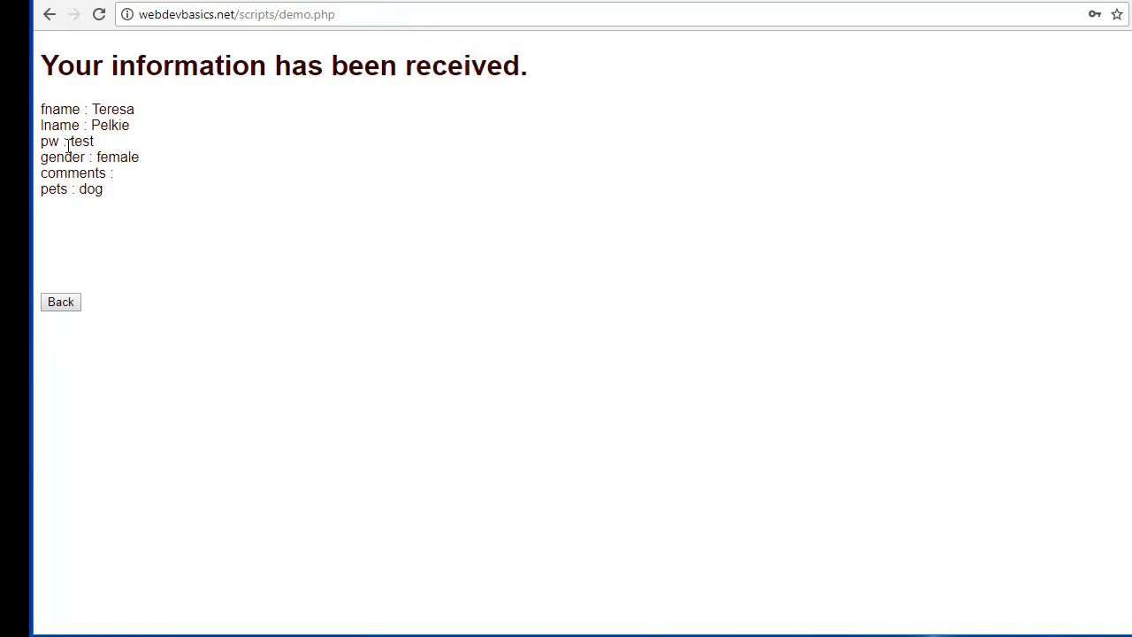
mouse_move(250, 157)
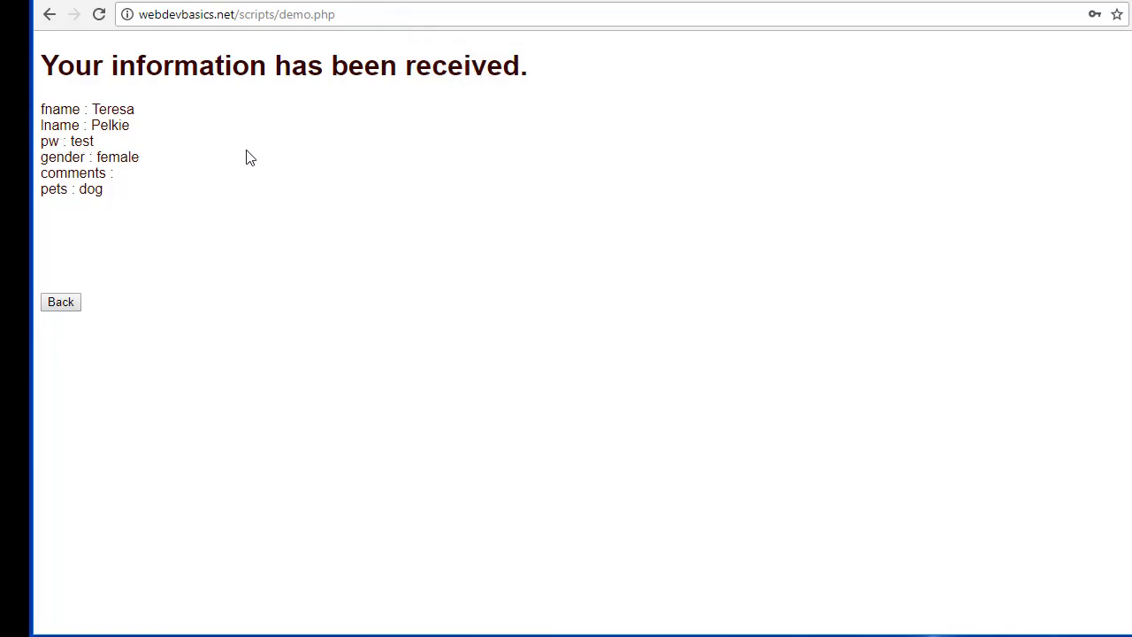
left_click(60, 301)
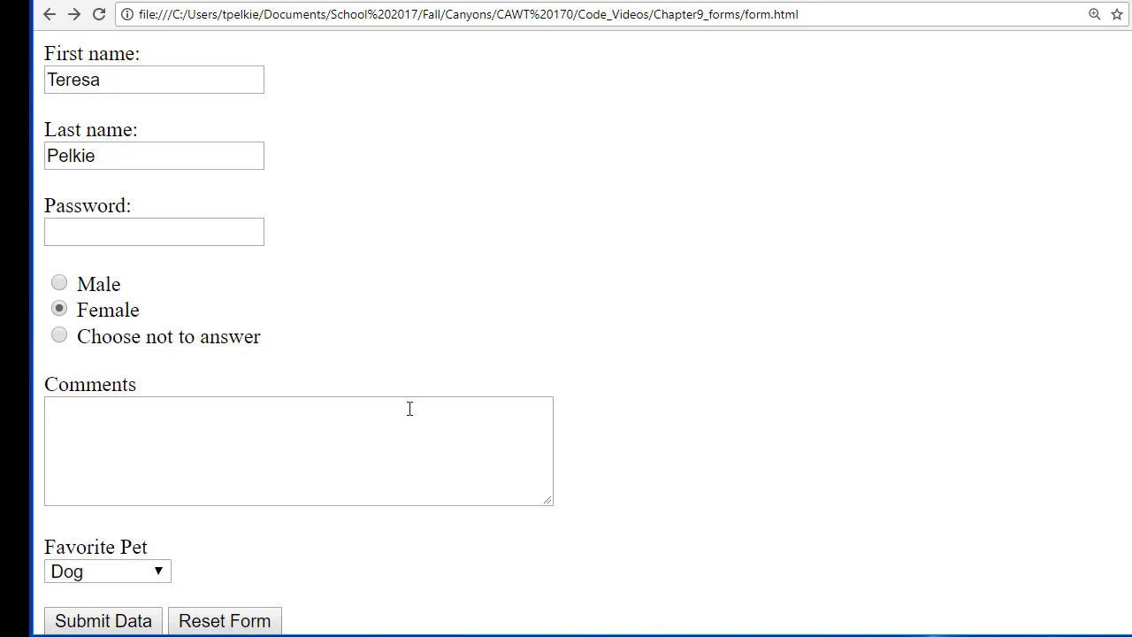
View the page source and highlight the form tag's demo.php action and post method attributes.
key("ctrl+u")
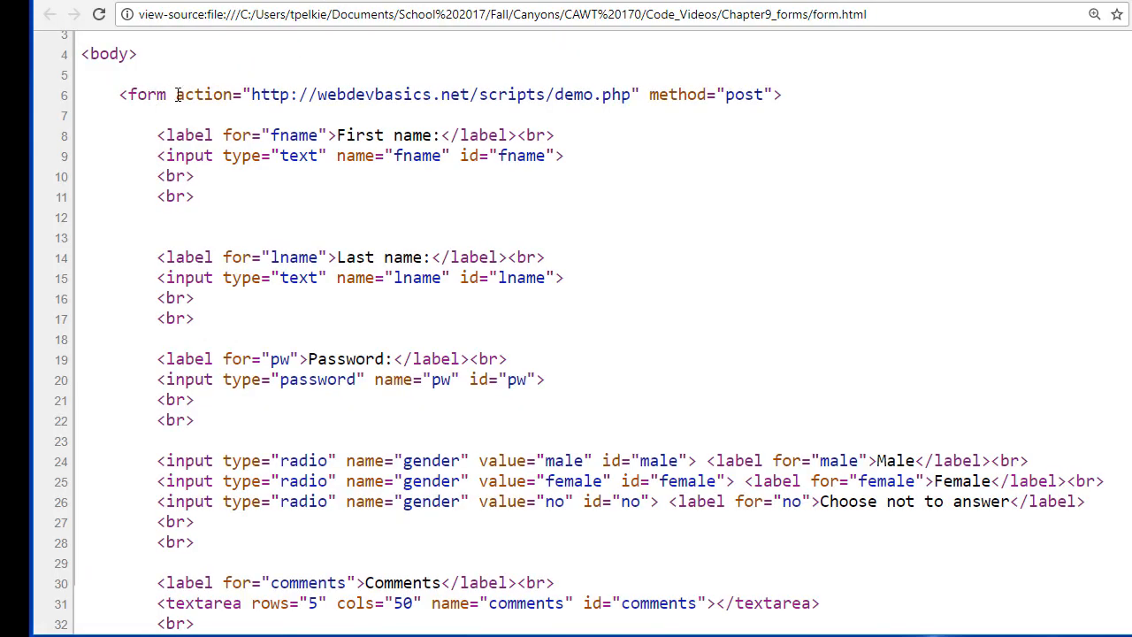
double_click(202, 94)
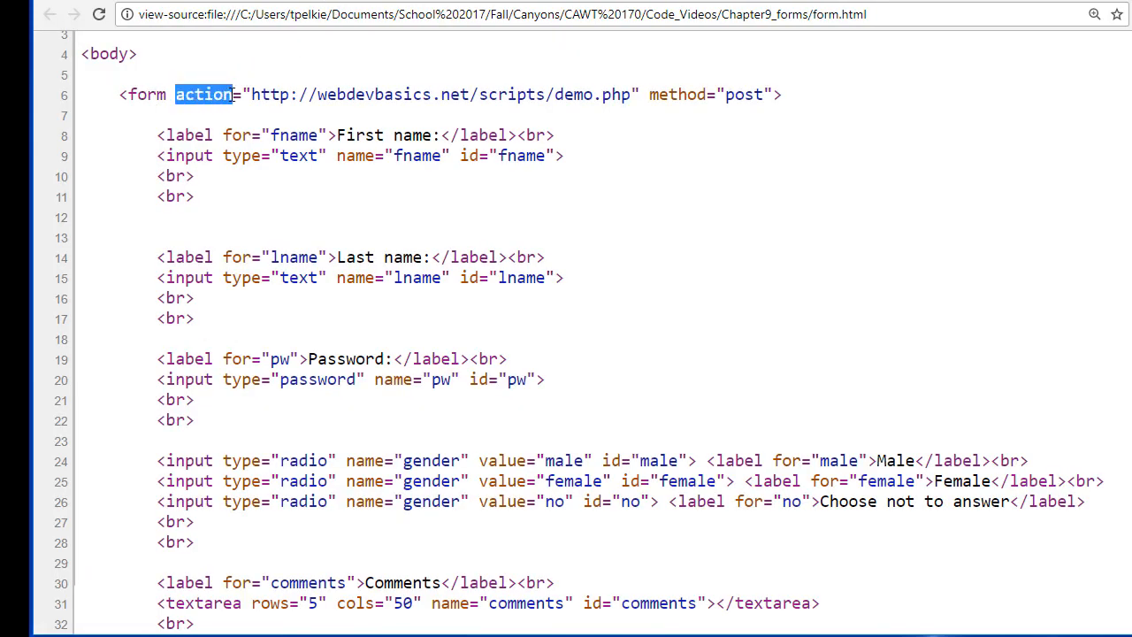
double_click(679, 94)
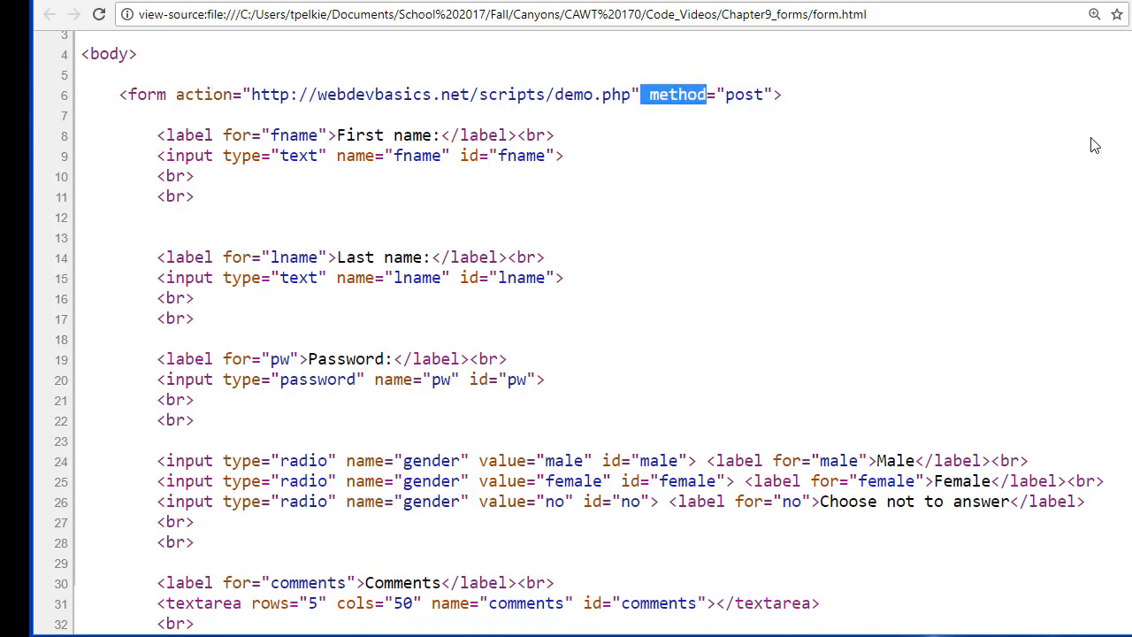
scroll("down", 3)
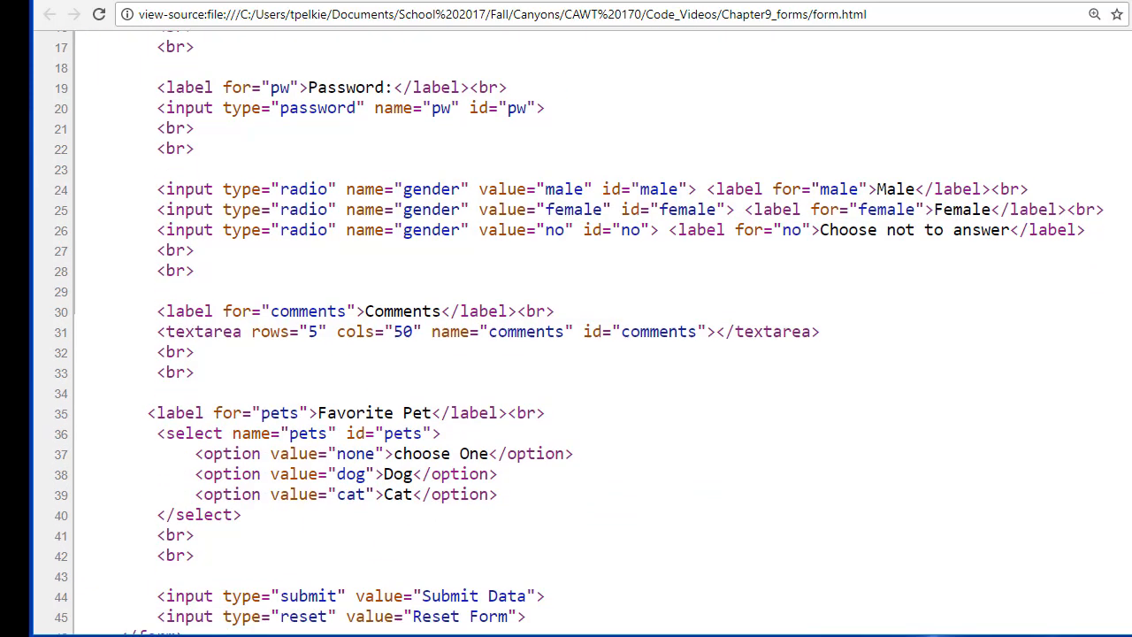
scroll("down", 3)
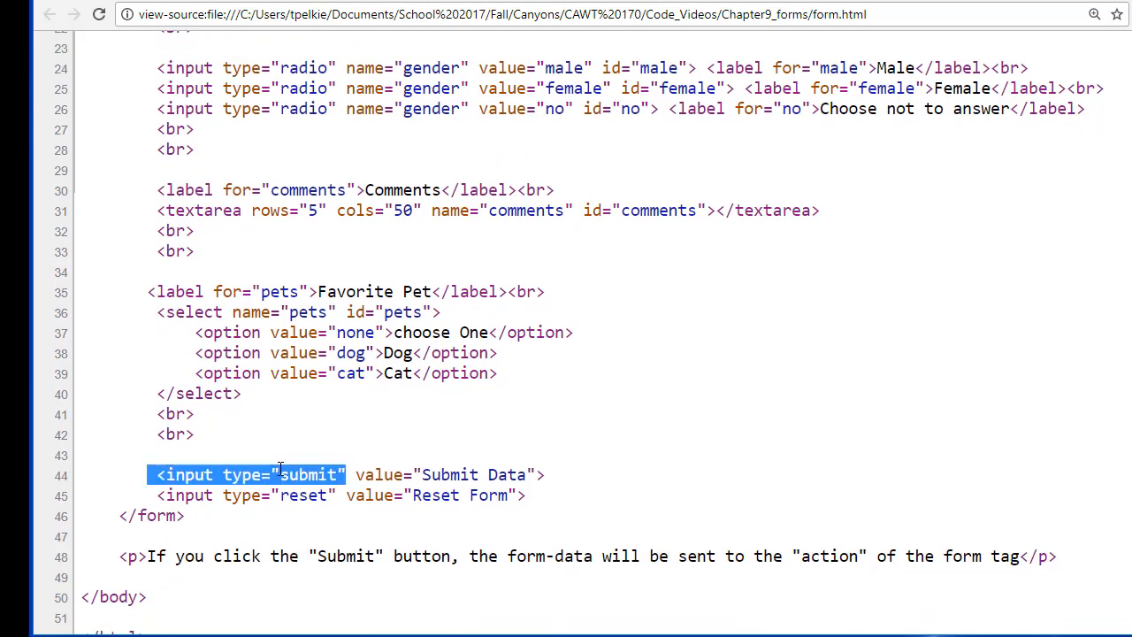
scroll("up", 3)
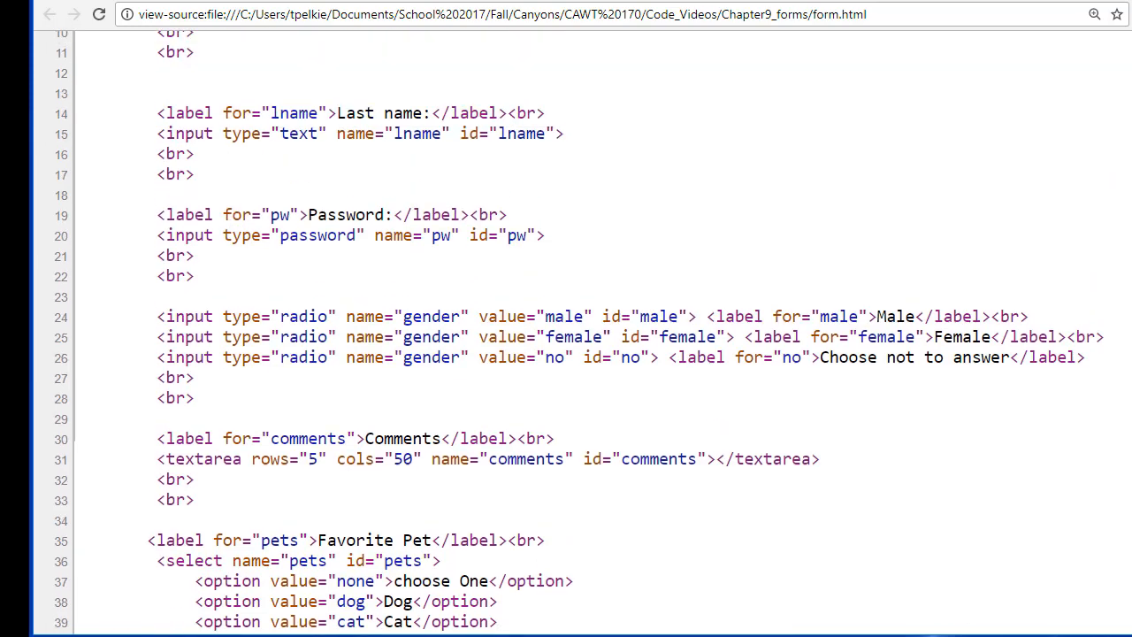
scroll("up", 3)
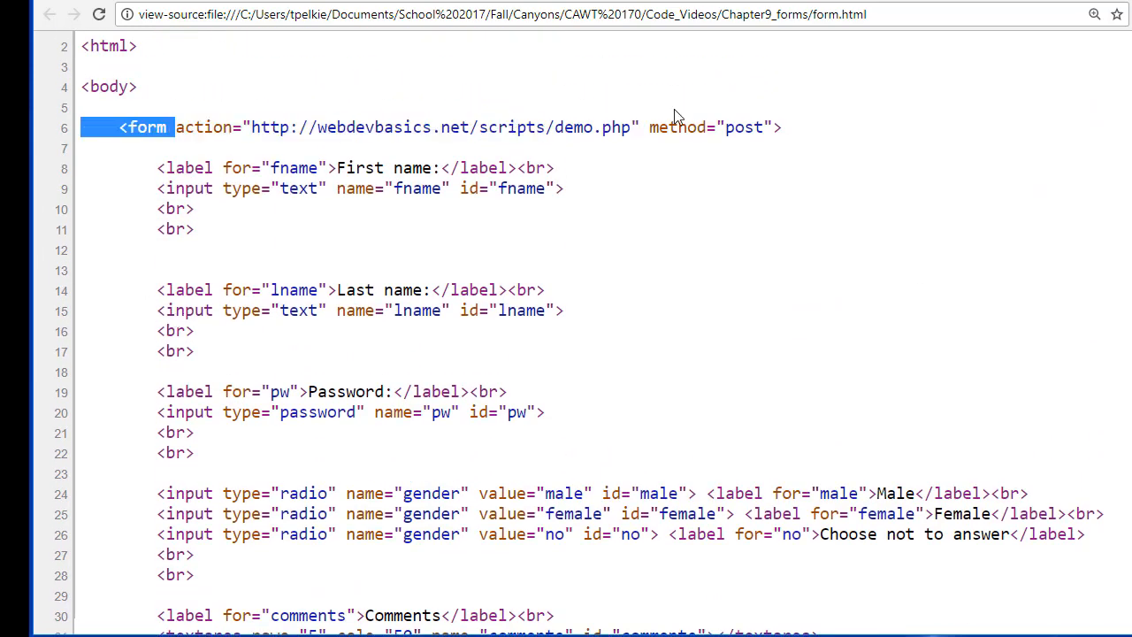
left_click_drag(175, 127, 771, 127)
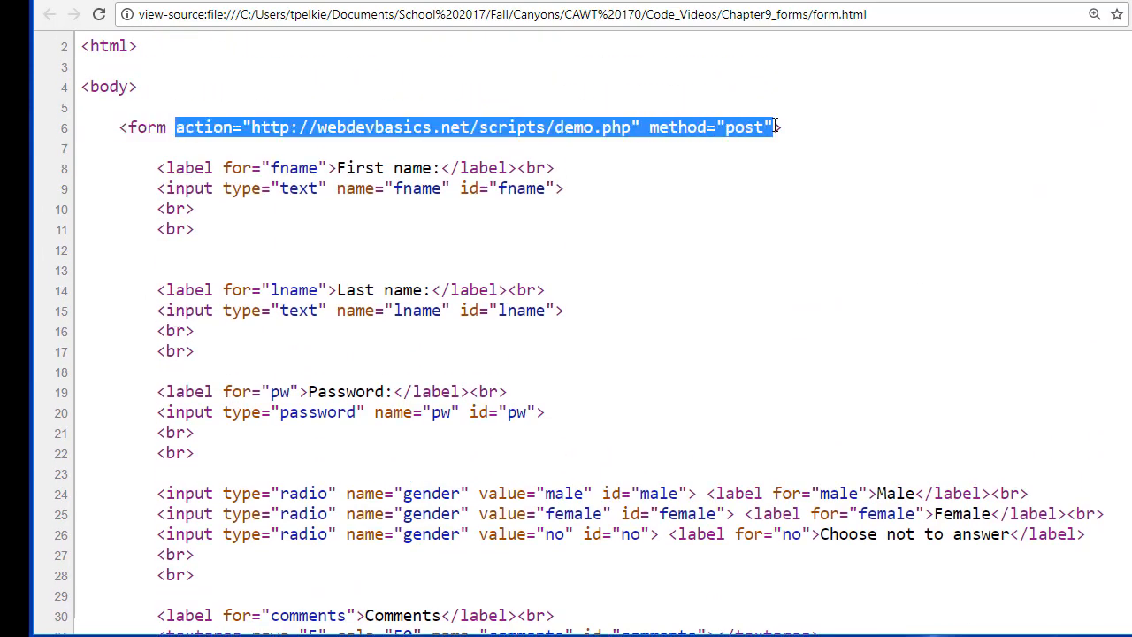